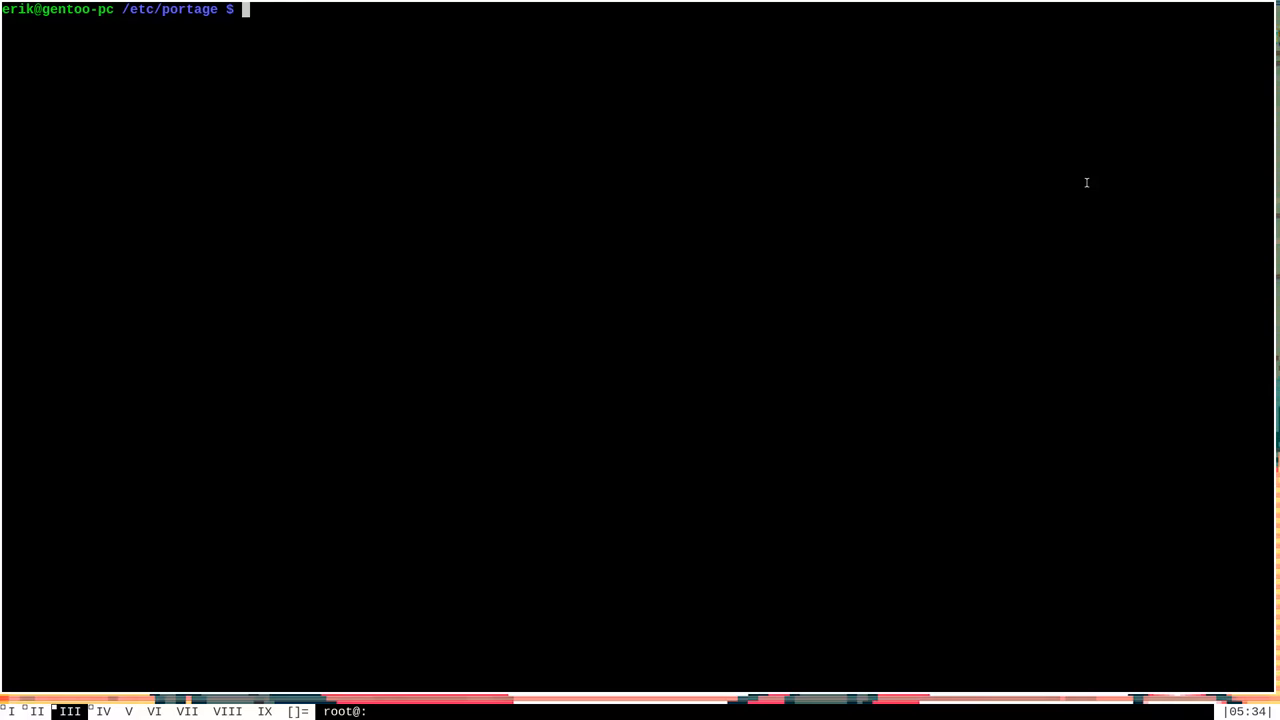
List /etc/portage, then bring up the make.conf manual at the ACCEPT_KEYWORDS variables section.
type("ls -l")
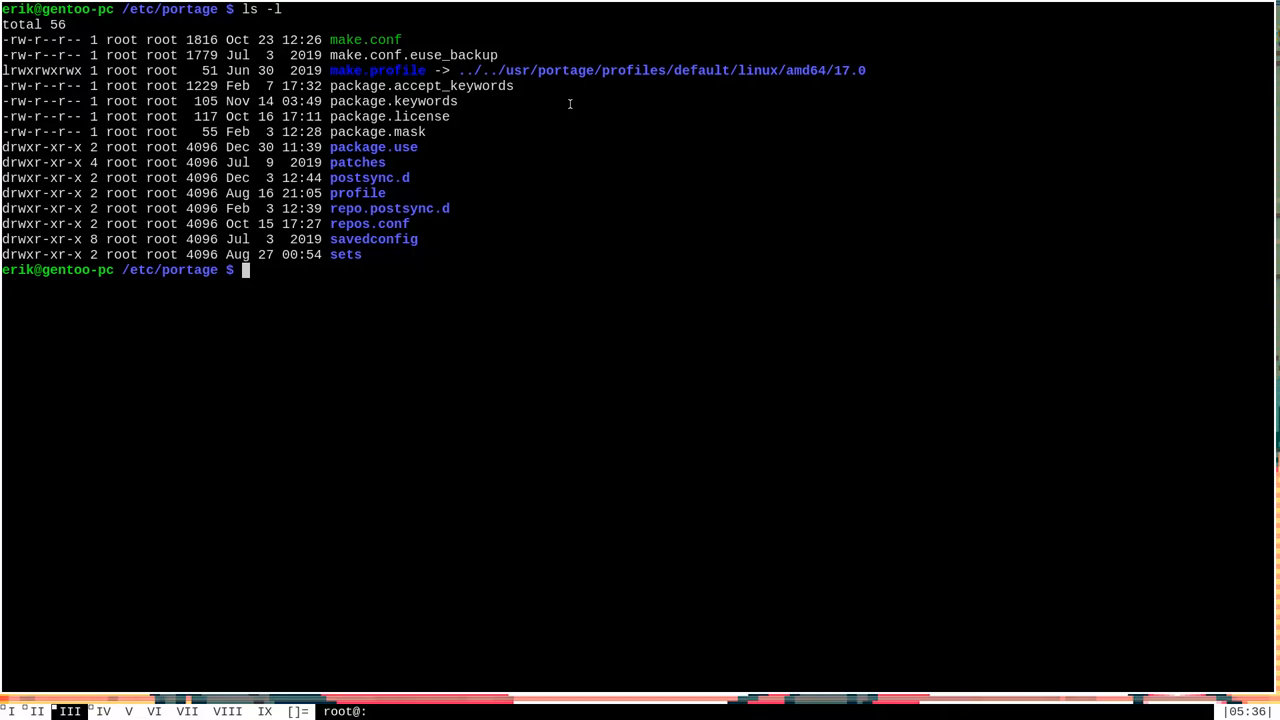
mouse_move(636, 104)
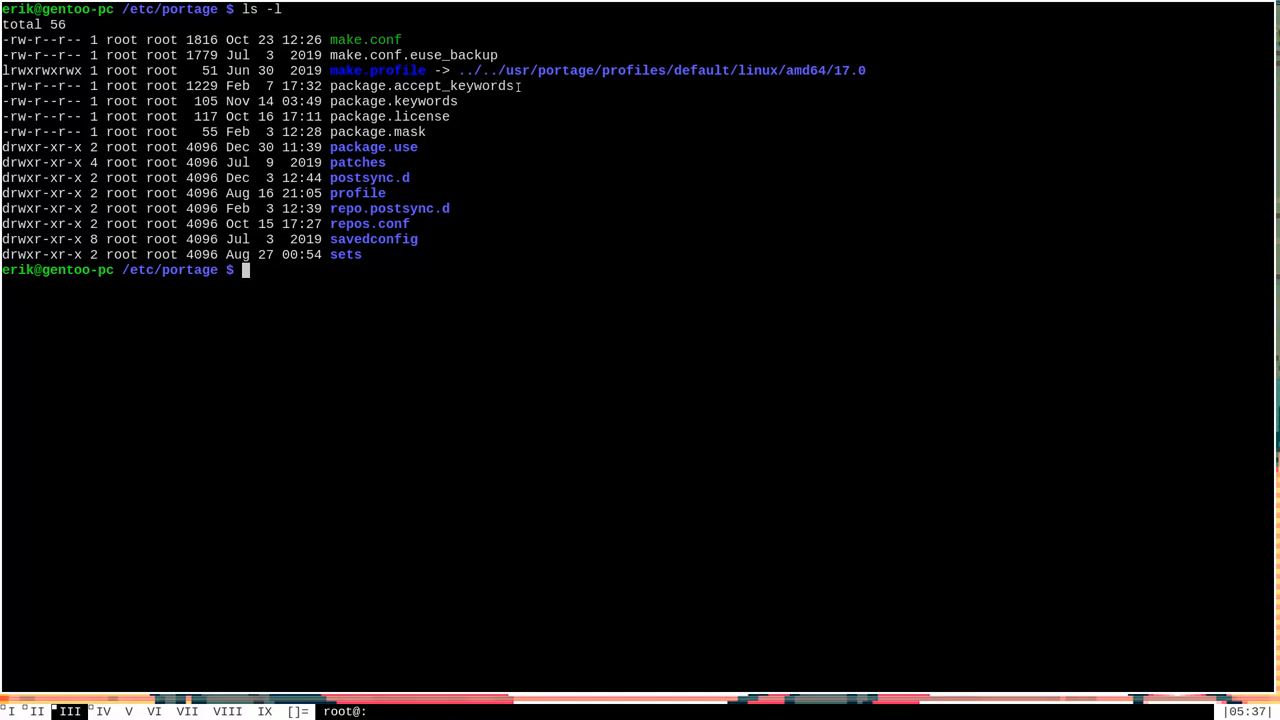
mouse_move(642, 166)
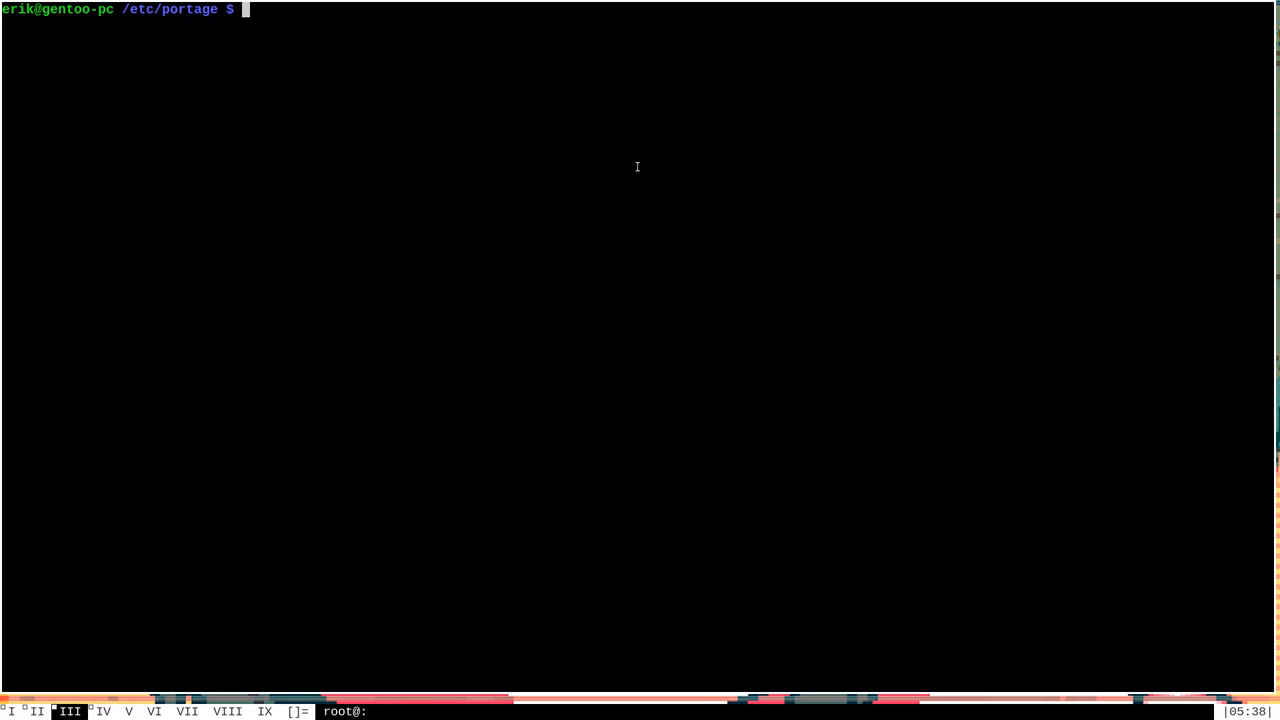
type("ARCH")
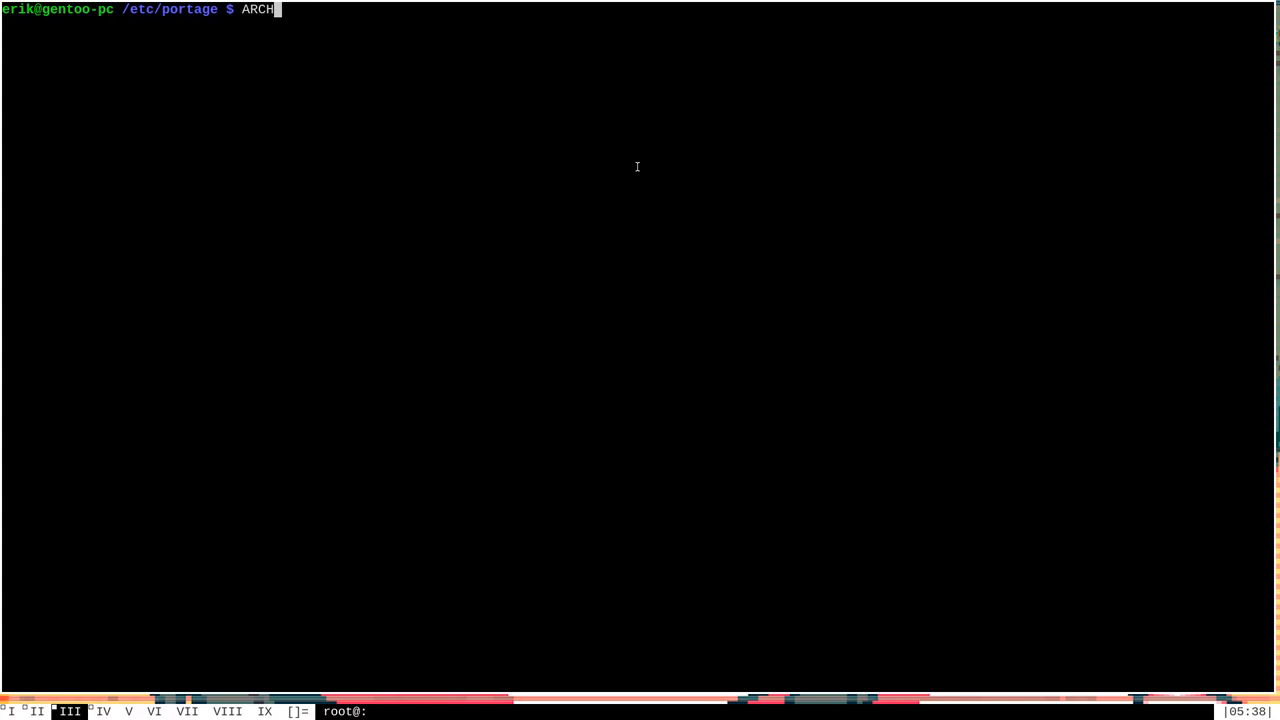
key("BackSpace")
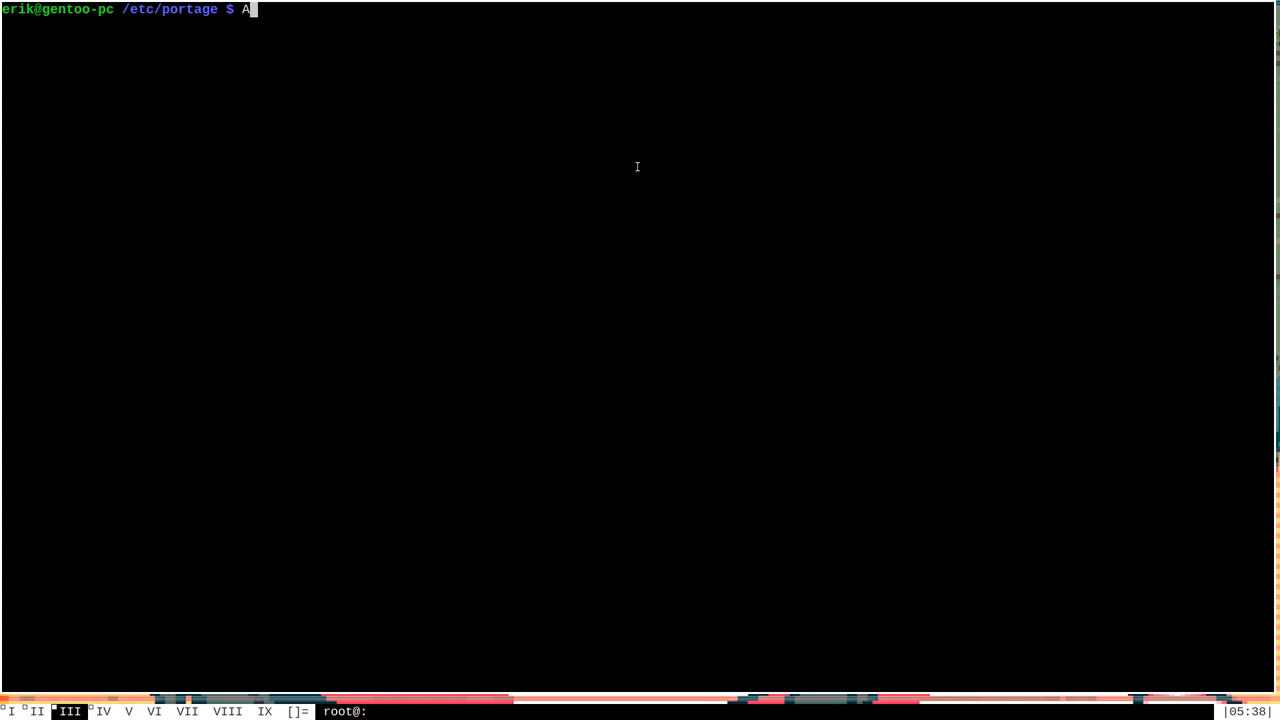
type("CCEPT_KEY")
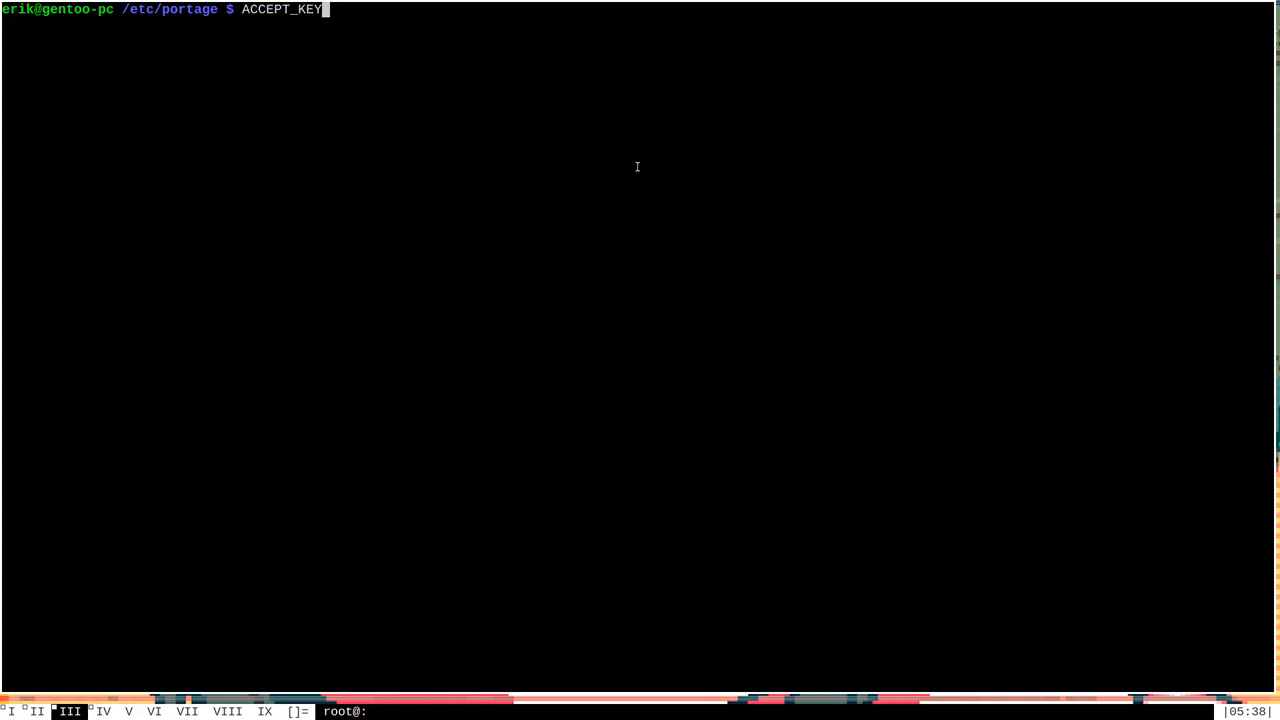
type("WORD")
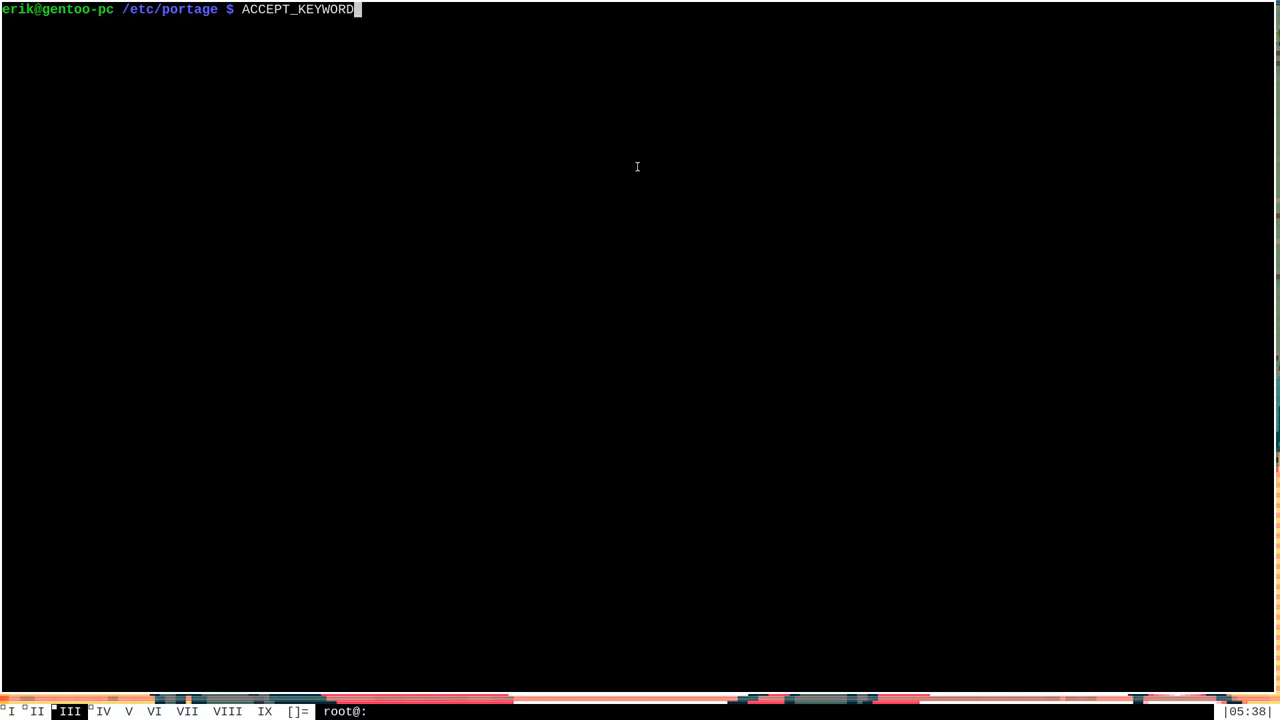
type("man m")
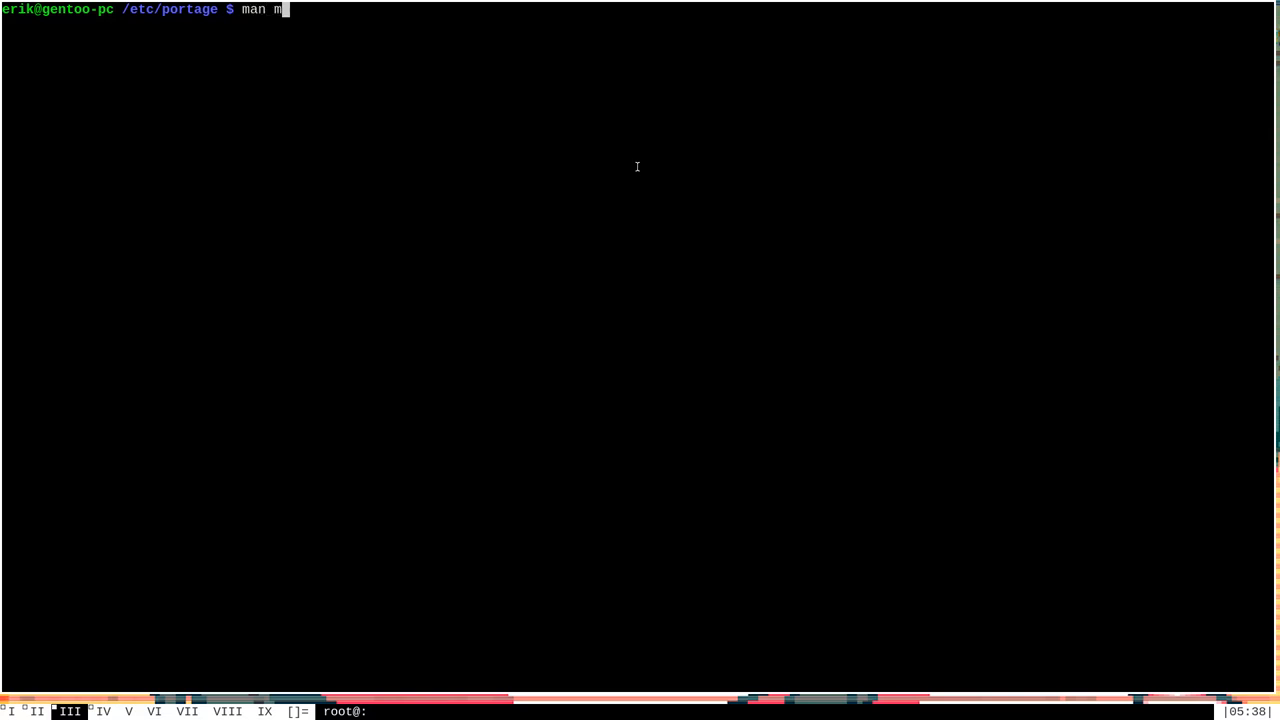
type("ake.conf")
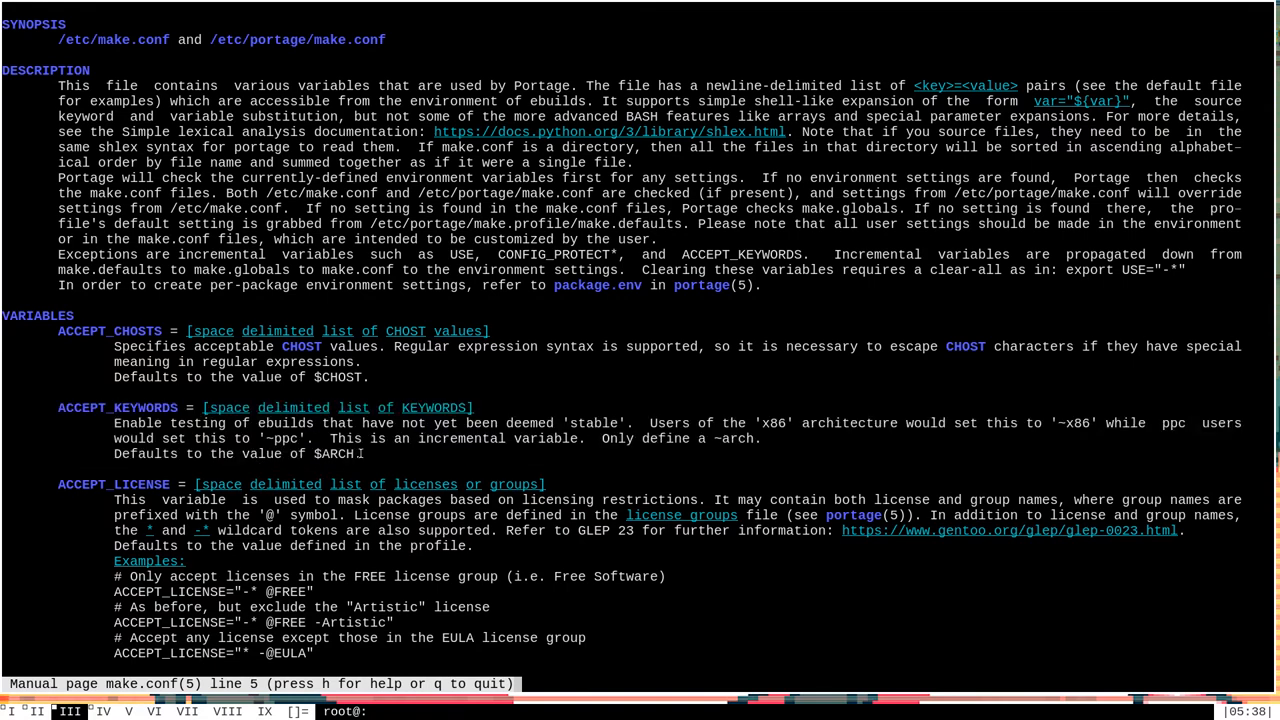
mouse_move(184, 420)
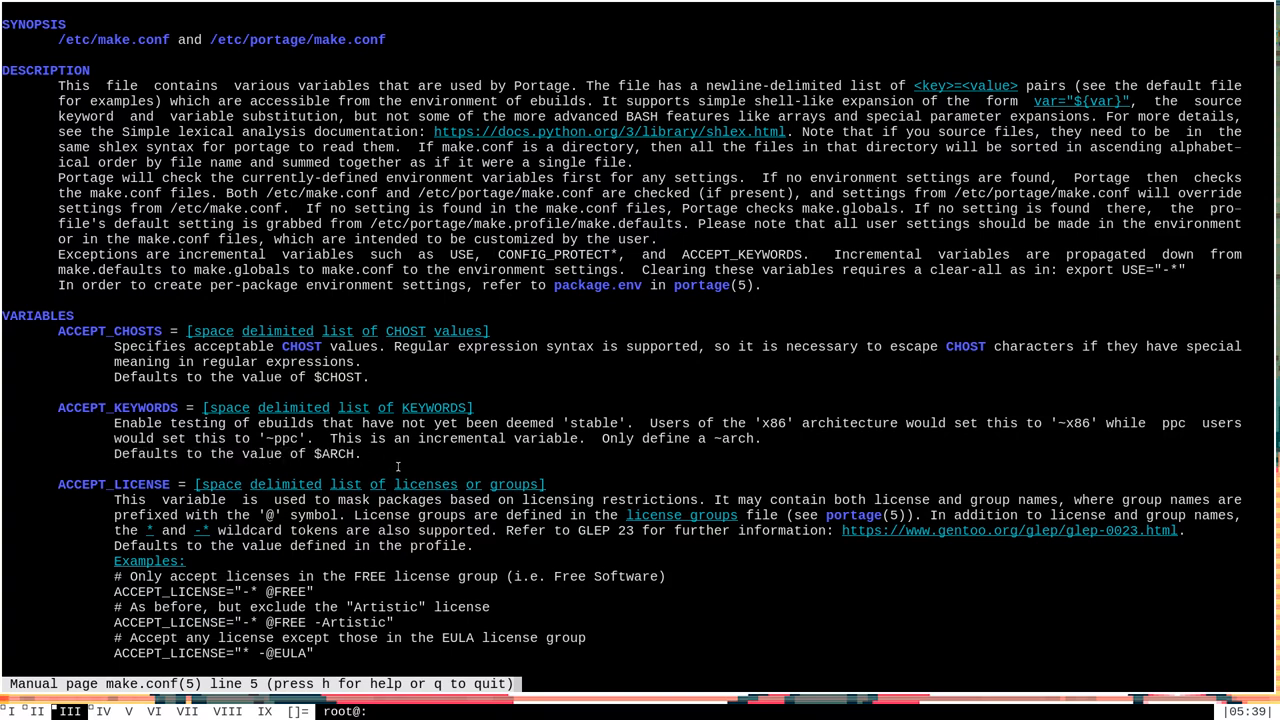
Quit man and query portageq envvar ACCEPT_KEYWORDS and ARCH, both returning amd64.
key("q")
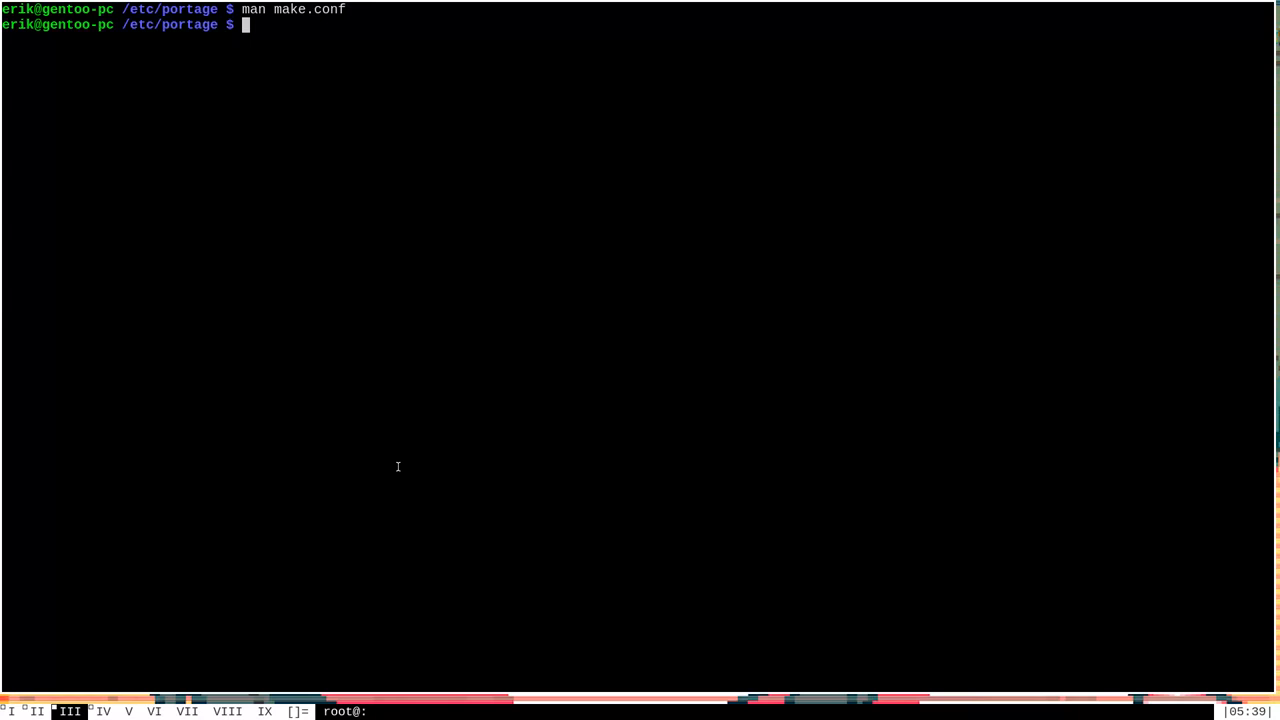
type("portageq envv")
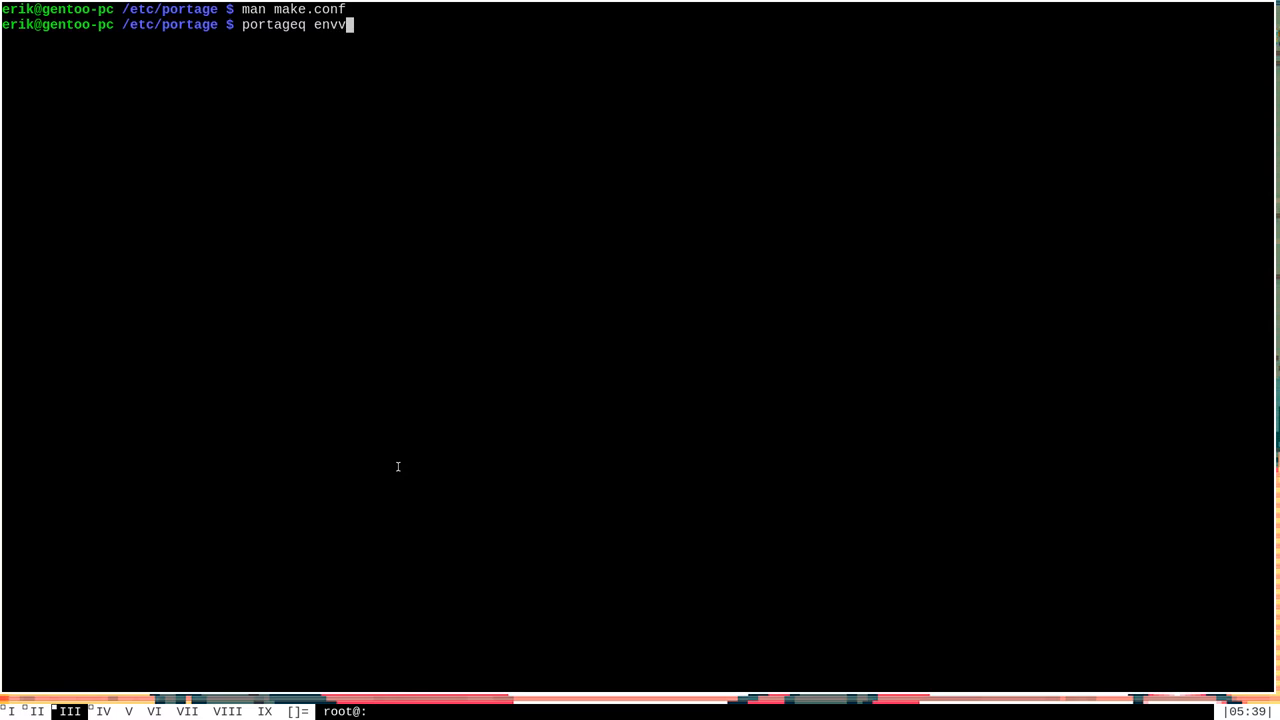
type("ar")
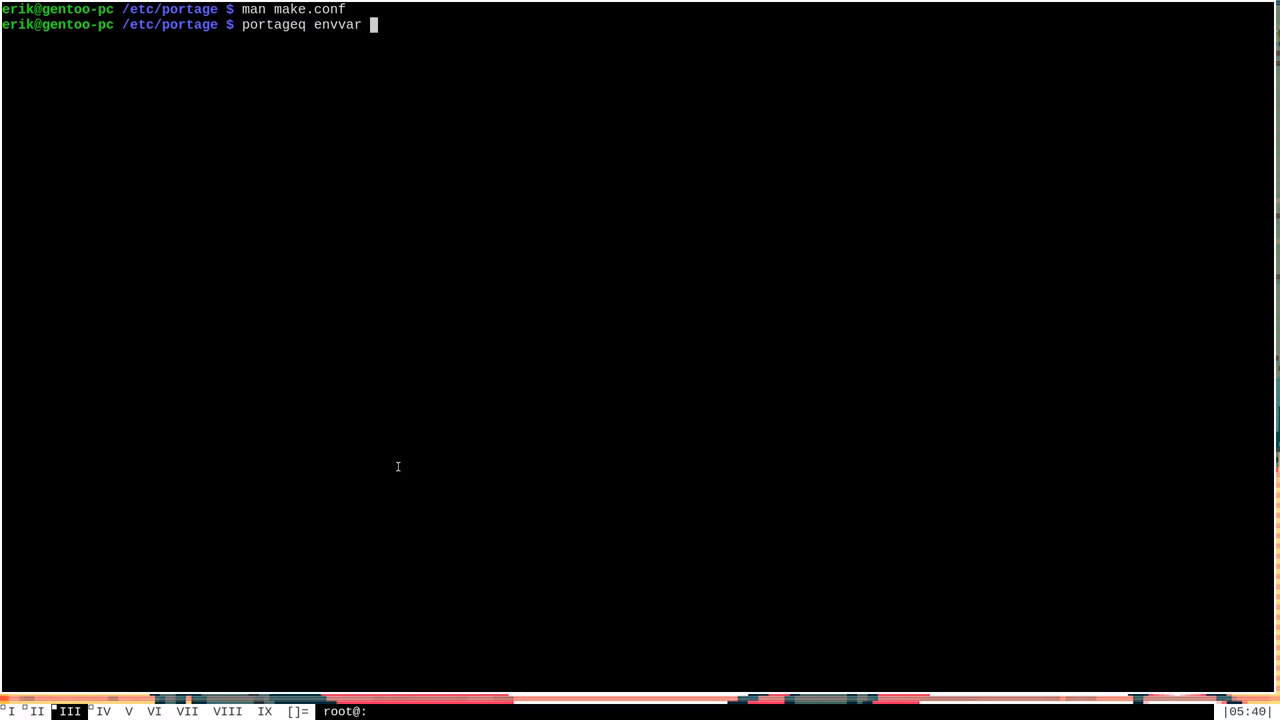
type("ACCEPT_")
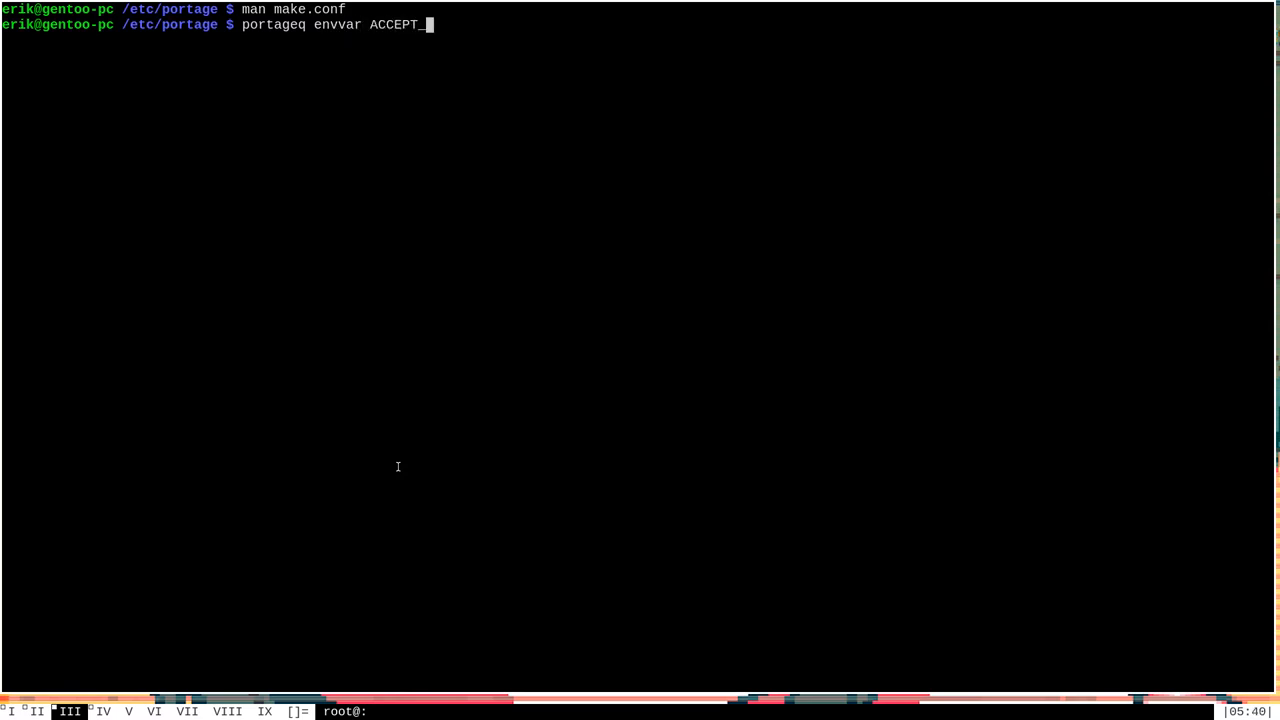
type("KEYWORDS")
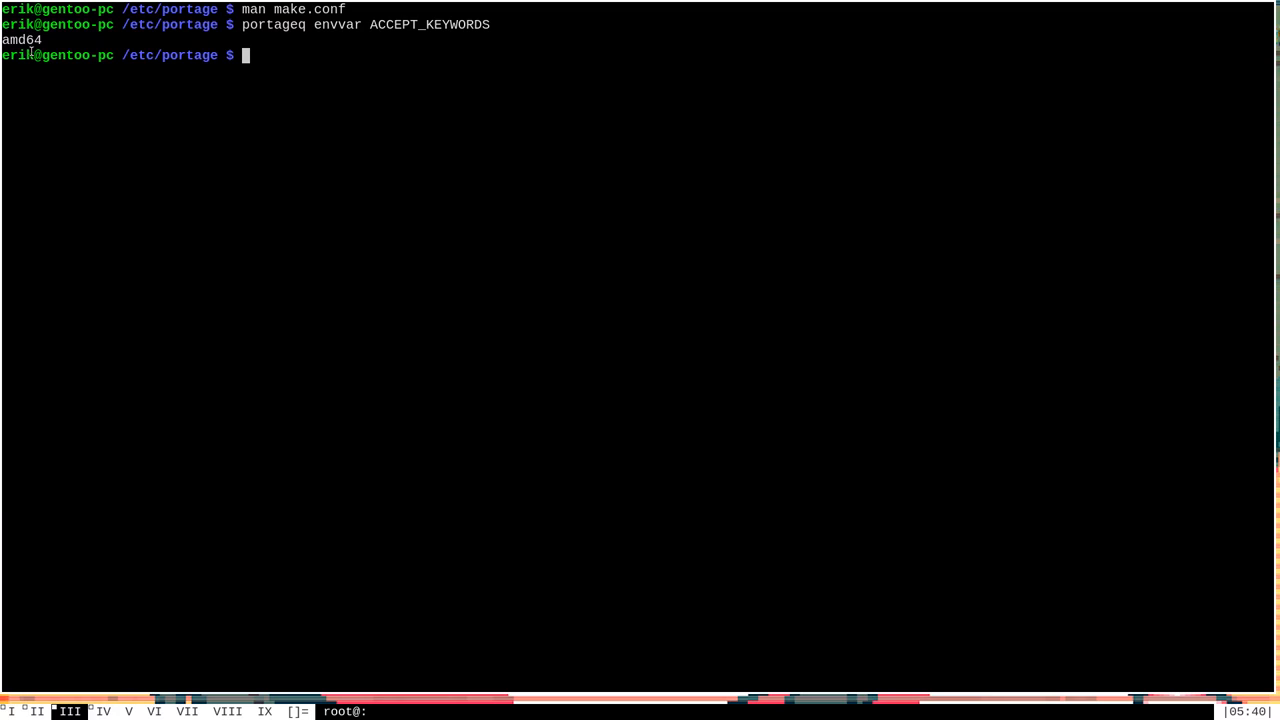
mouse_move(250, 156)
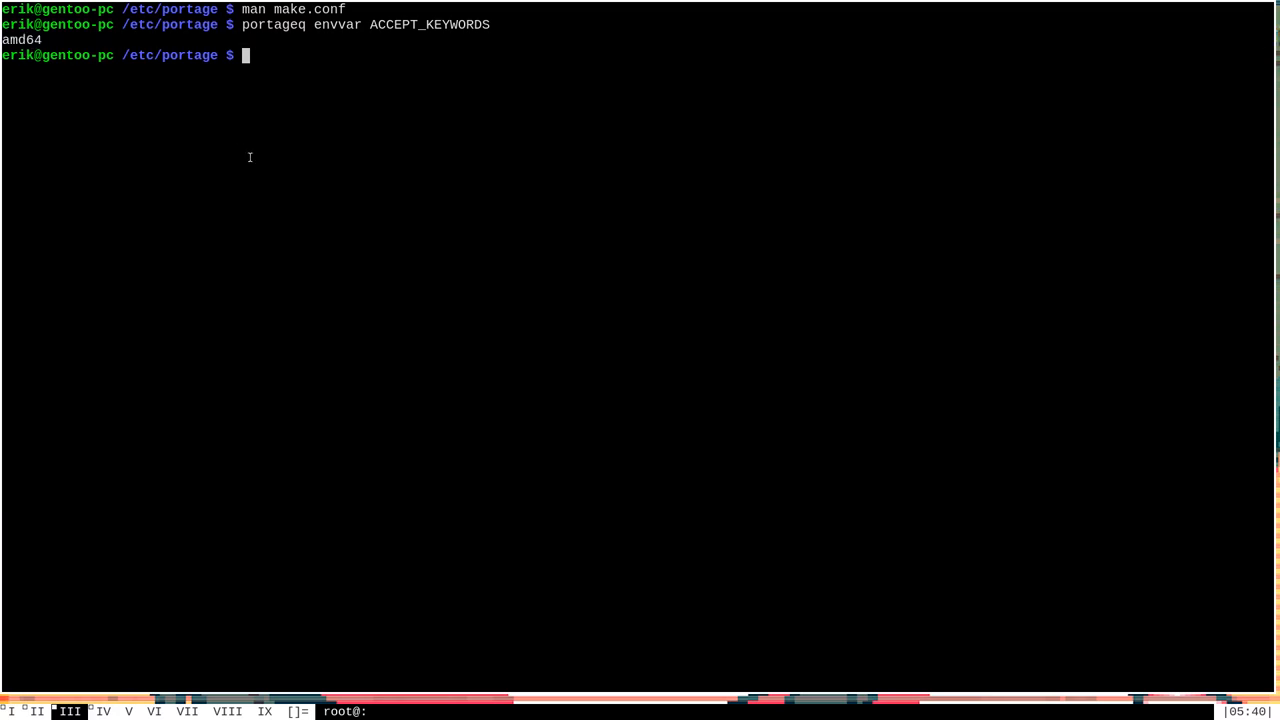
type("portageq envvar ACCEPT_KEYWORDS")
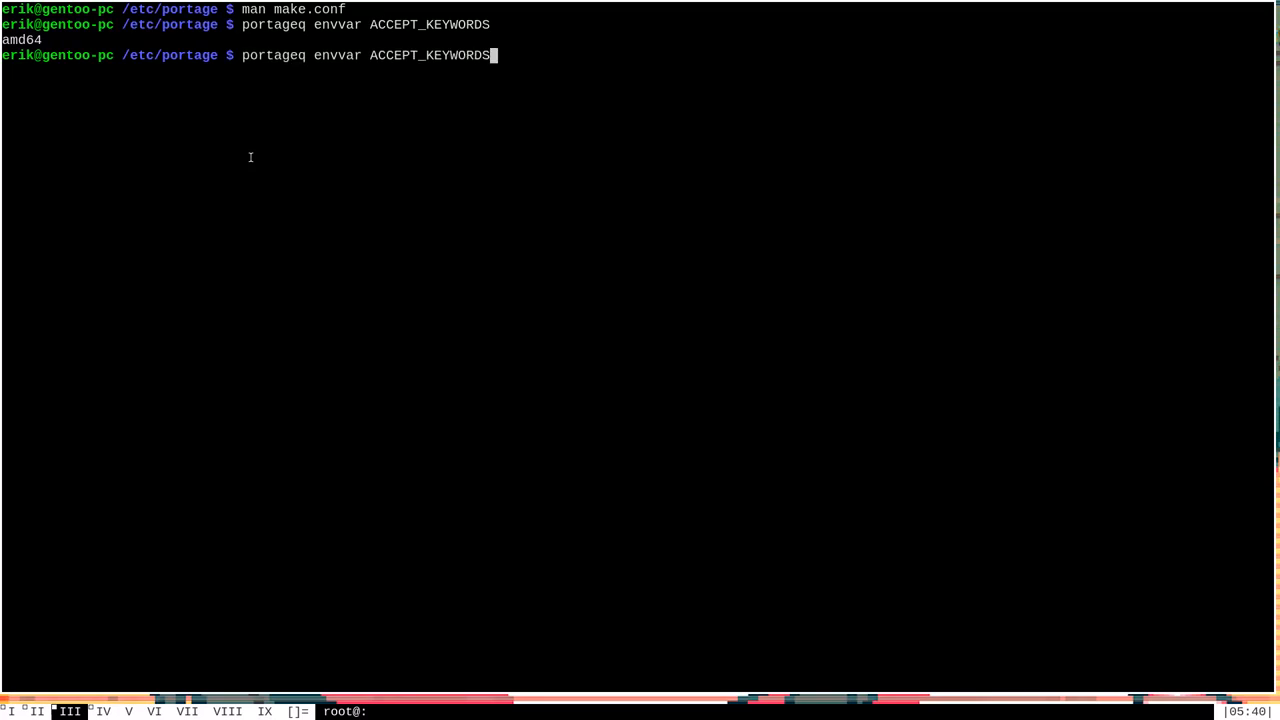
key("BackSpace")
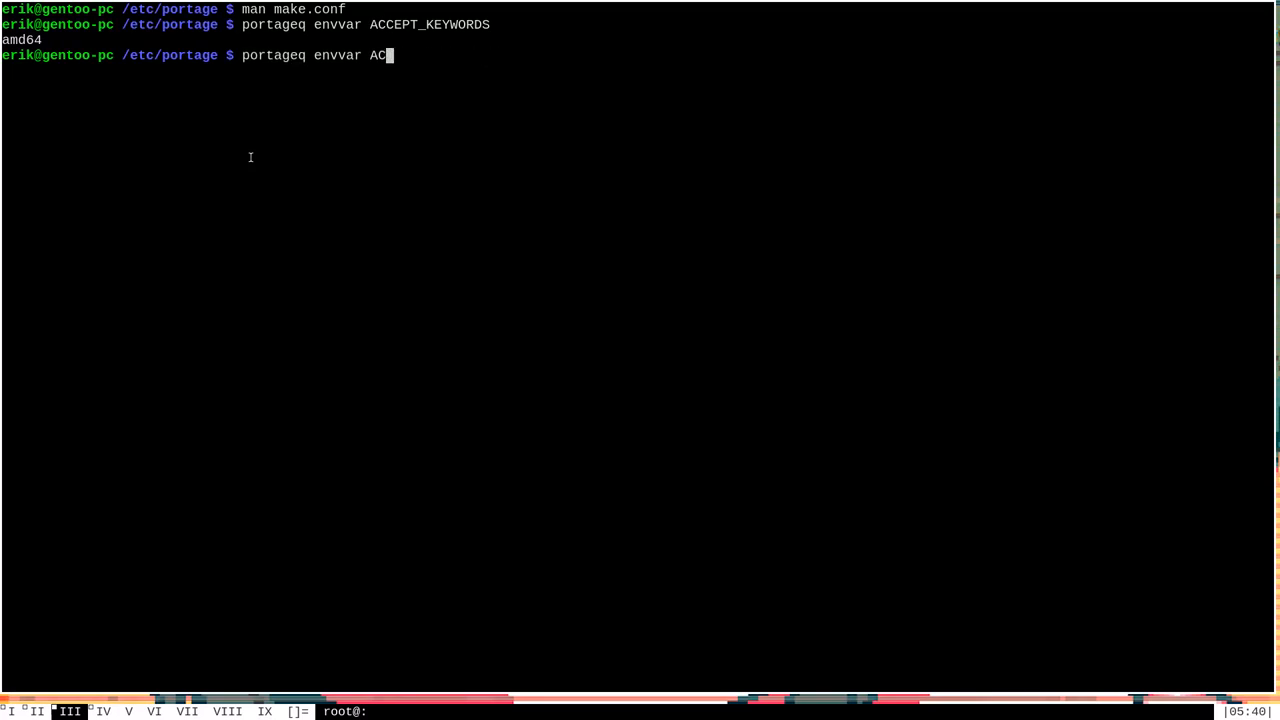
key("BackSpace")
type("RCH")
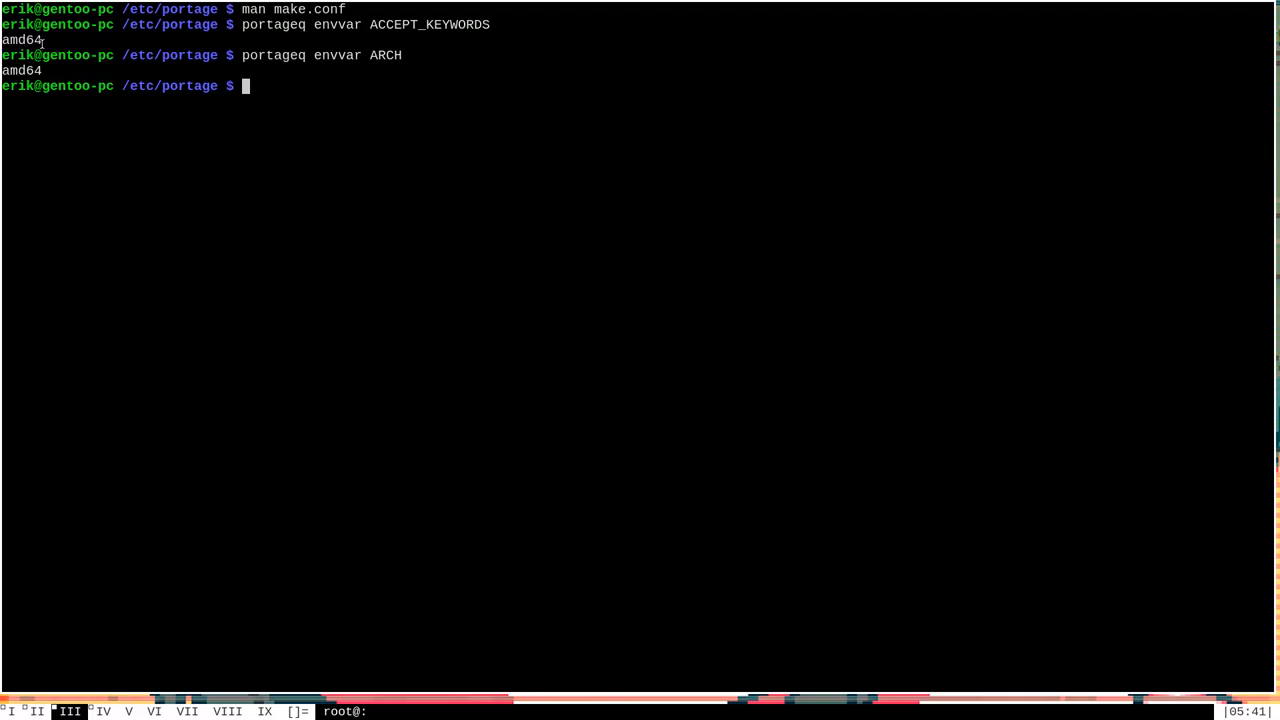
mouse_move(424, 140)
type("ls -l")
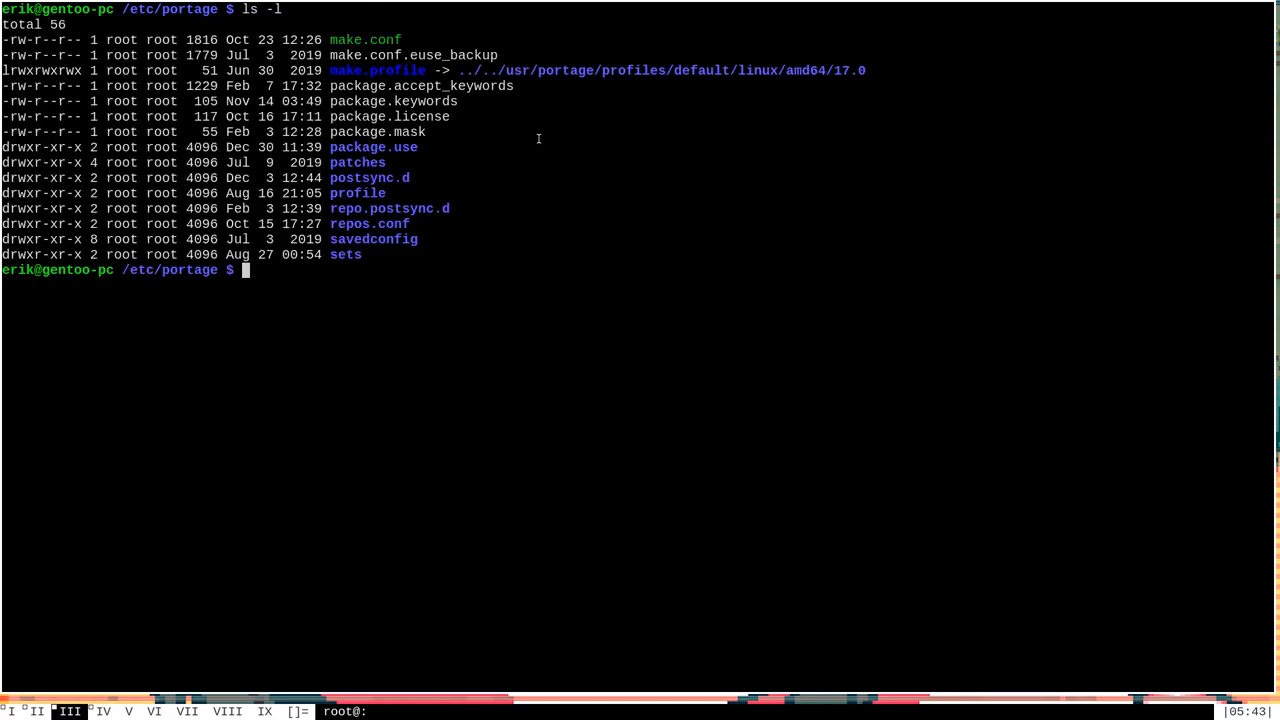
View package.accept_keywords in Vim with its games-board/ace-1.4-r1 ~amd64 entry.
type("vim package.a")
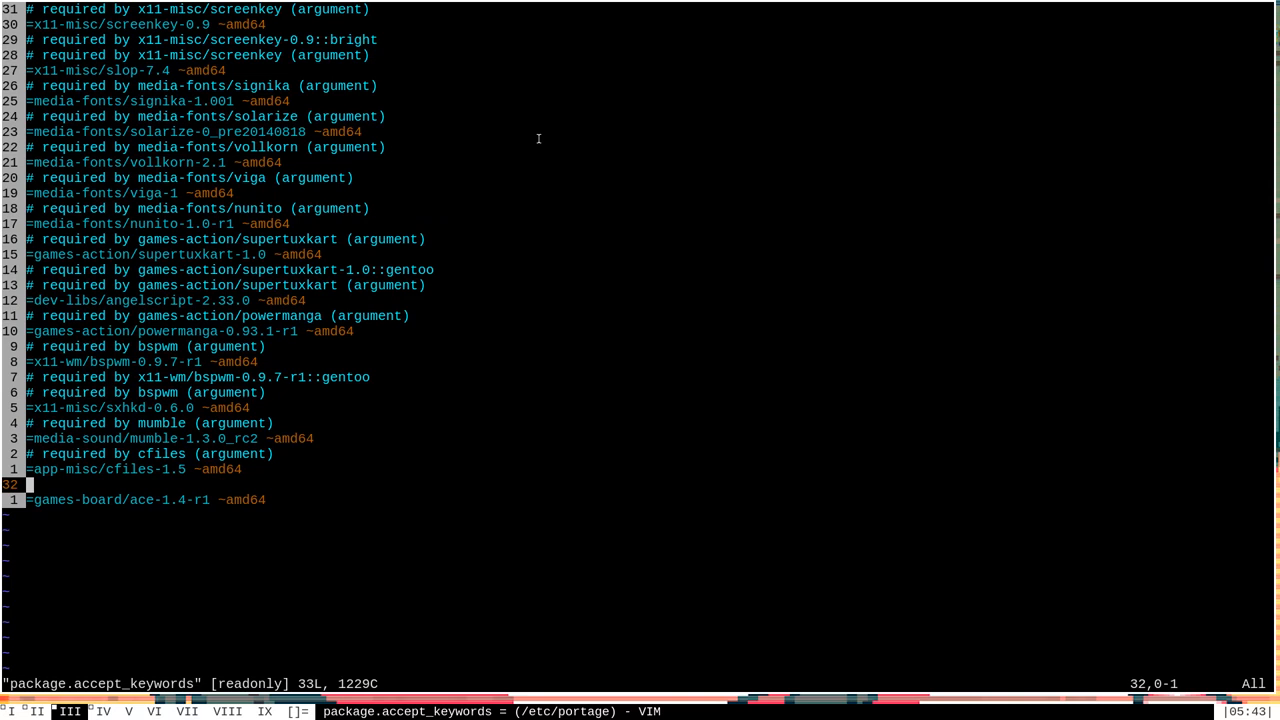
mouse_move(540, 276)
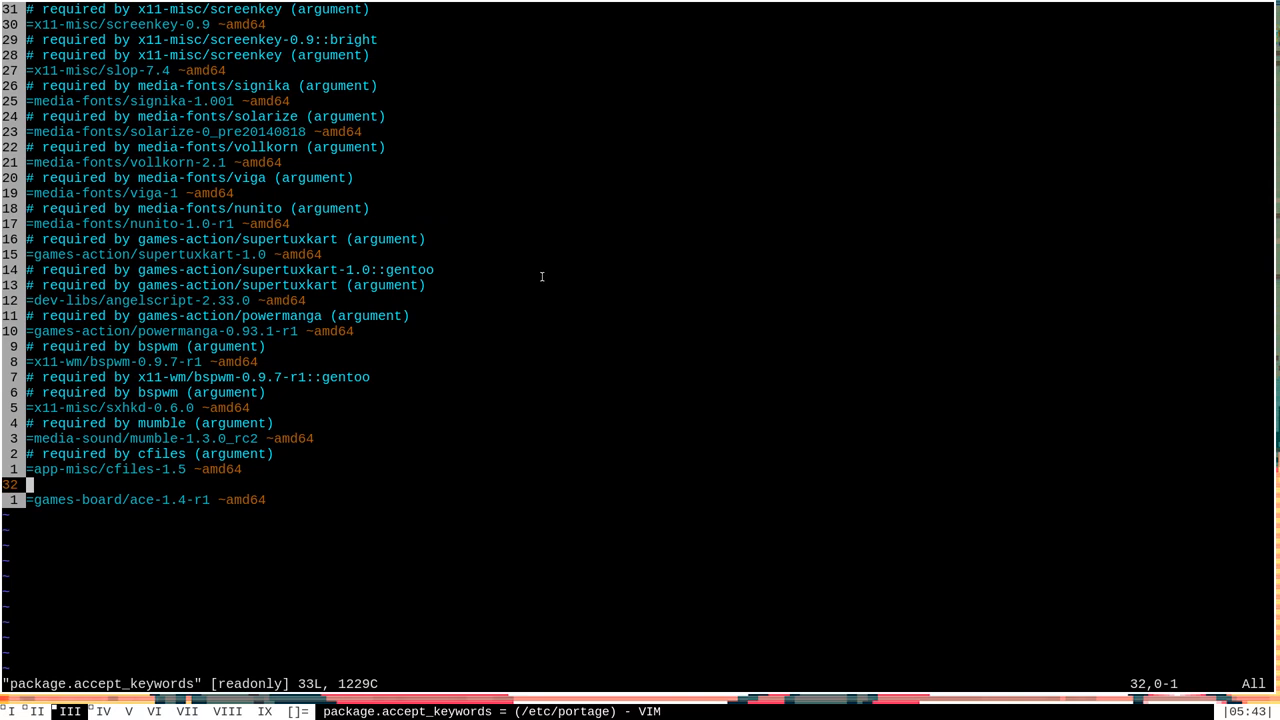
mouse_move(562, 324)
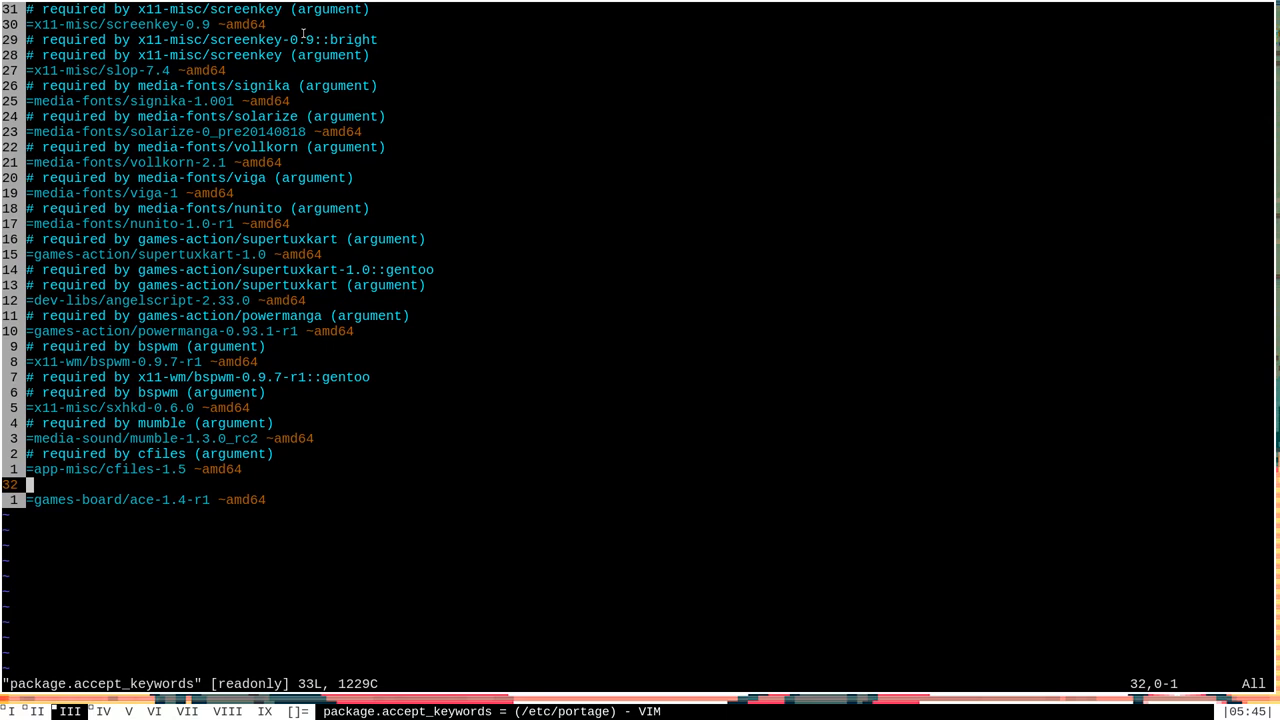
mouse_move(604, 42)
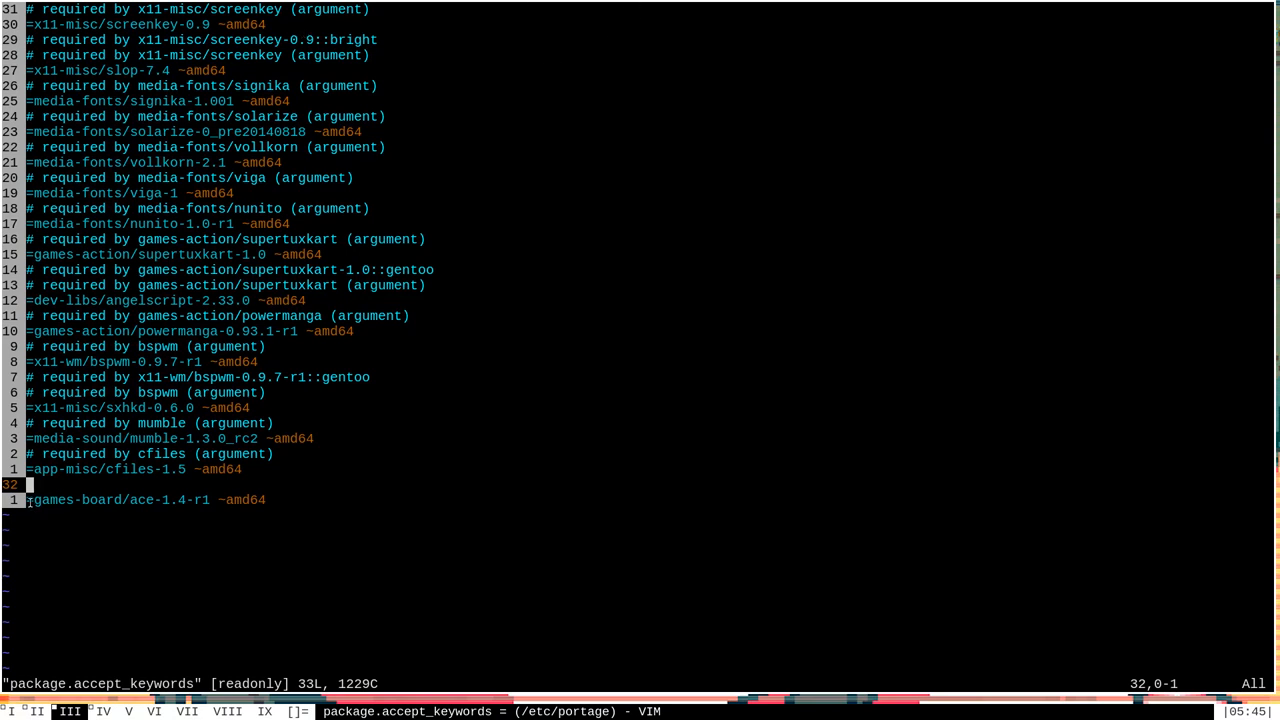
mouse_move(252, 508)
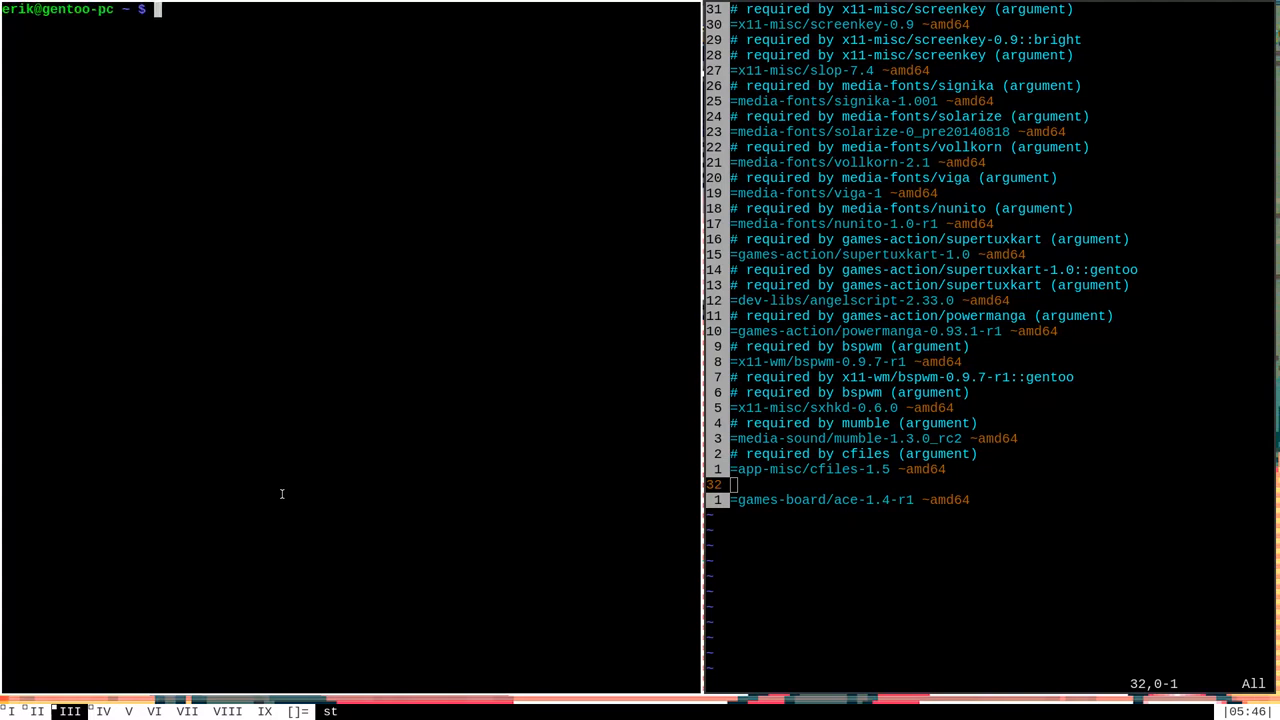
Run sudo emerge games-board/ace and answer n to decline merging ace-1.4-r1.
type("sudo emerge games")
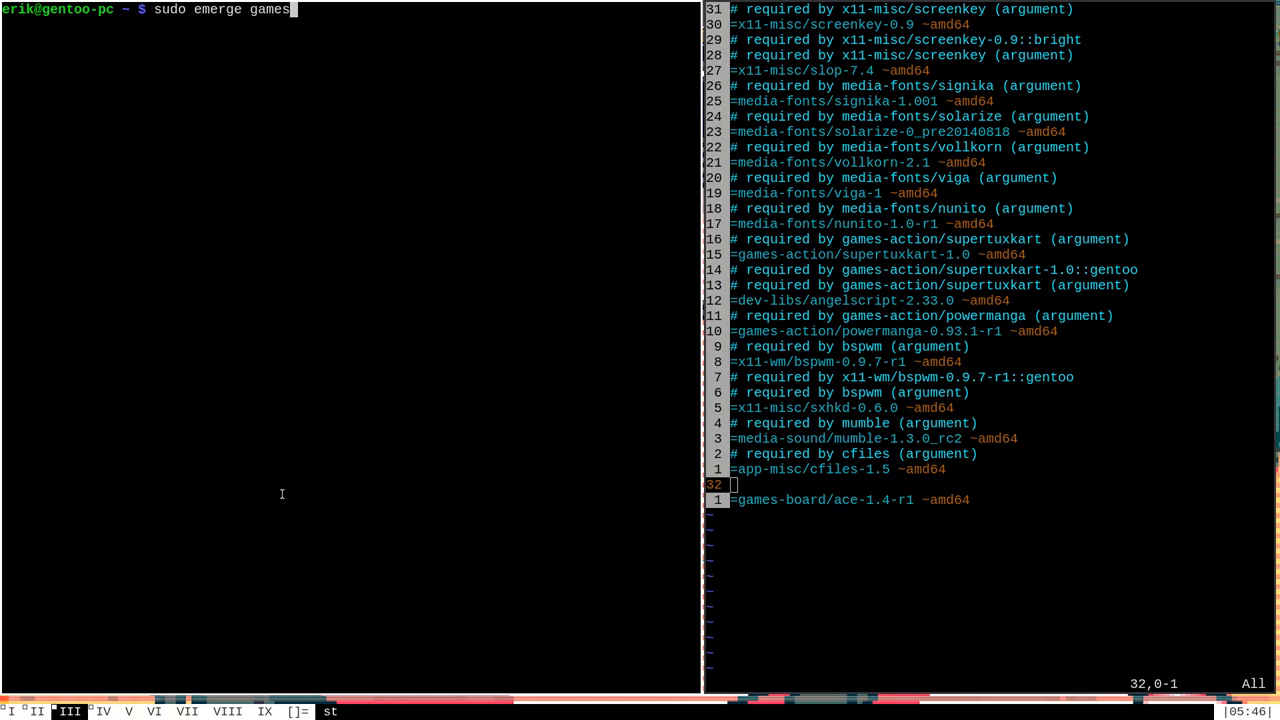
type("-board/ace")
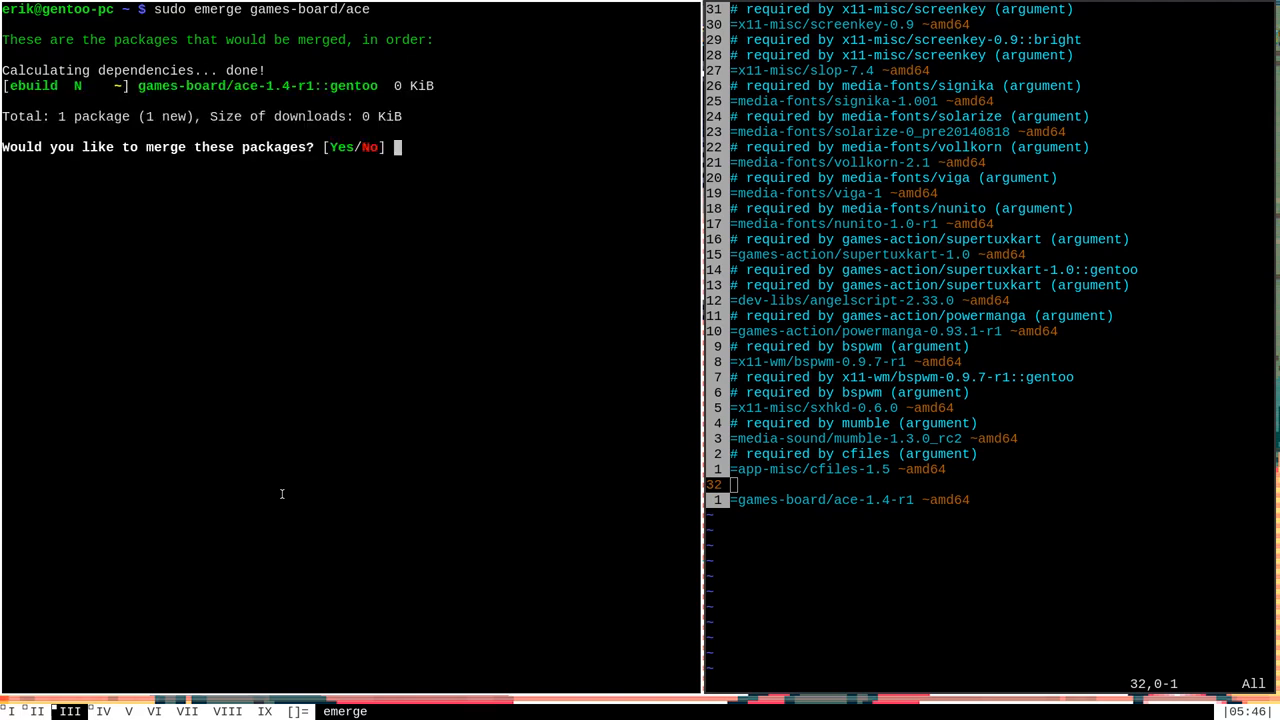
mouse_move(276, 468)
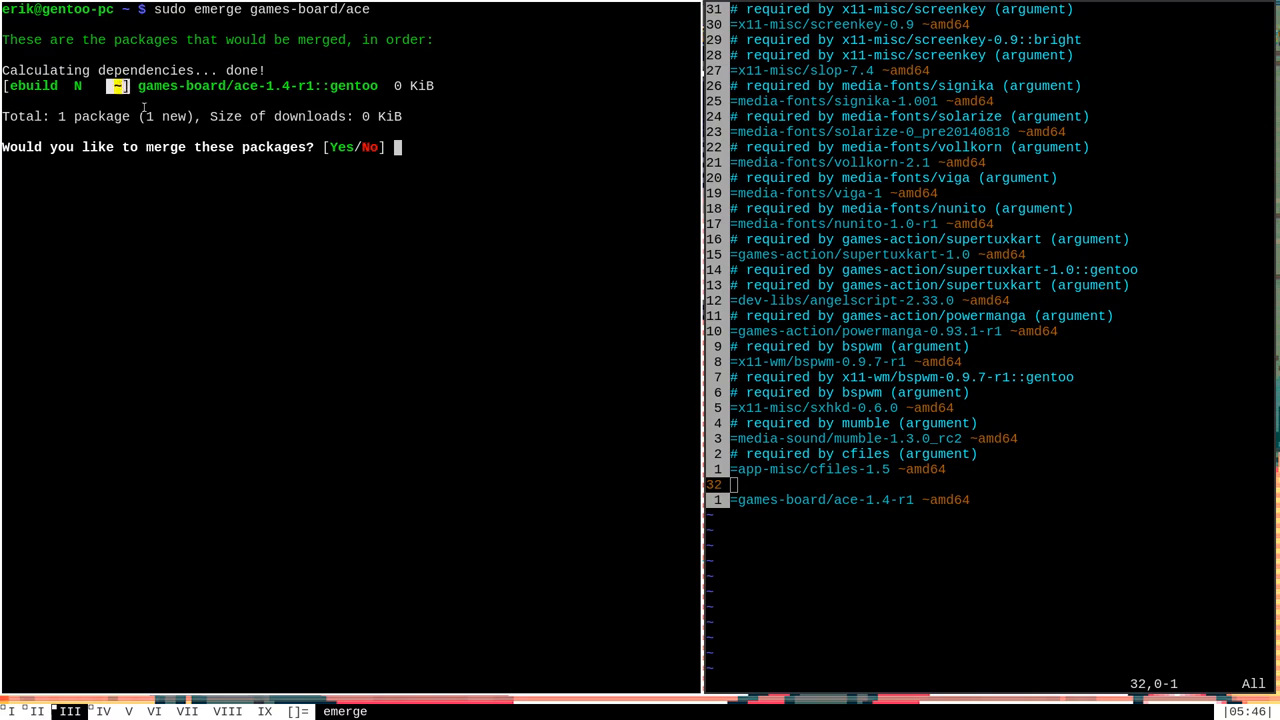
mouse_move(224, 172)
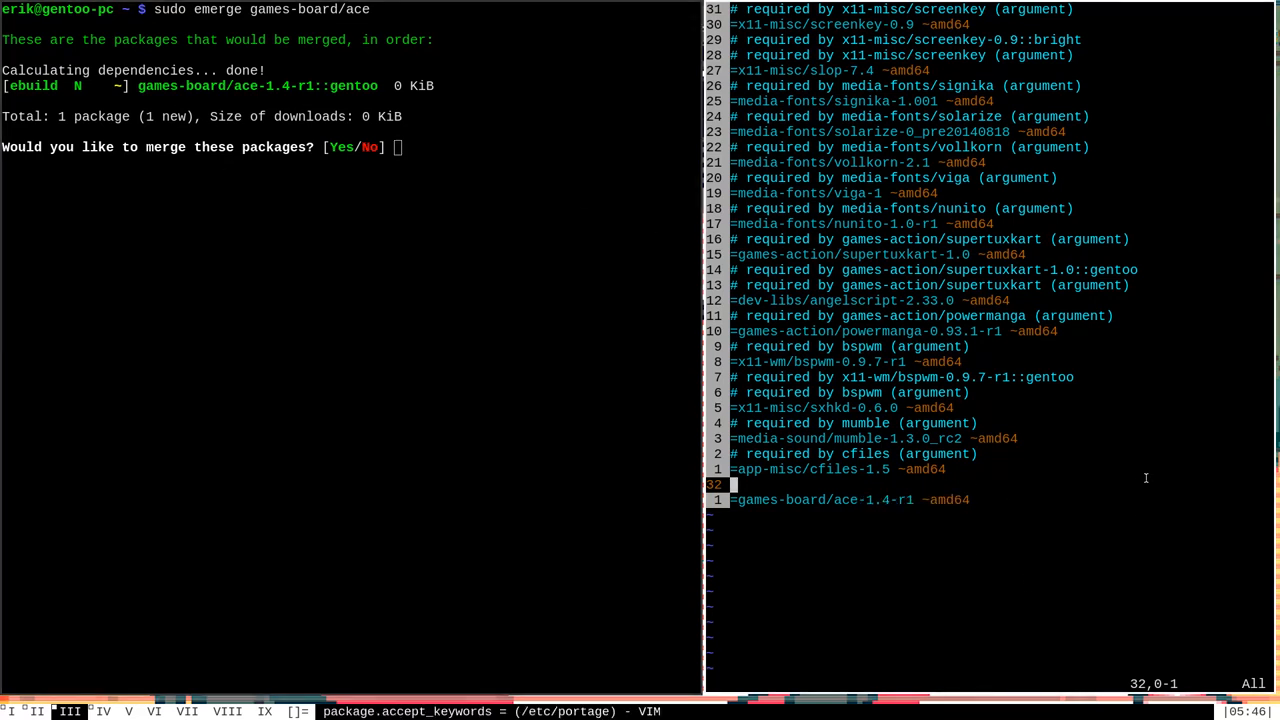
type("n")
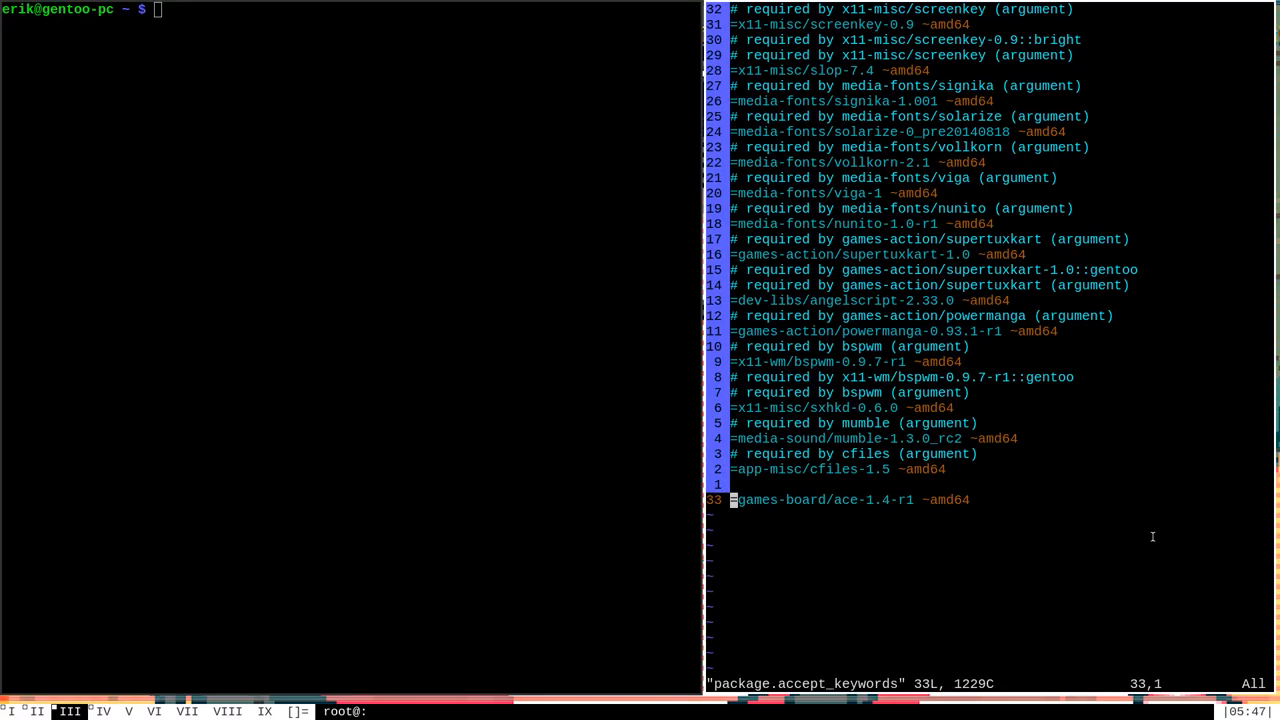
Comment out the games-board/ace line with #, then rerun emerge, which reports ace masked by ~amd64.
key("i")
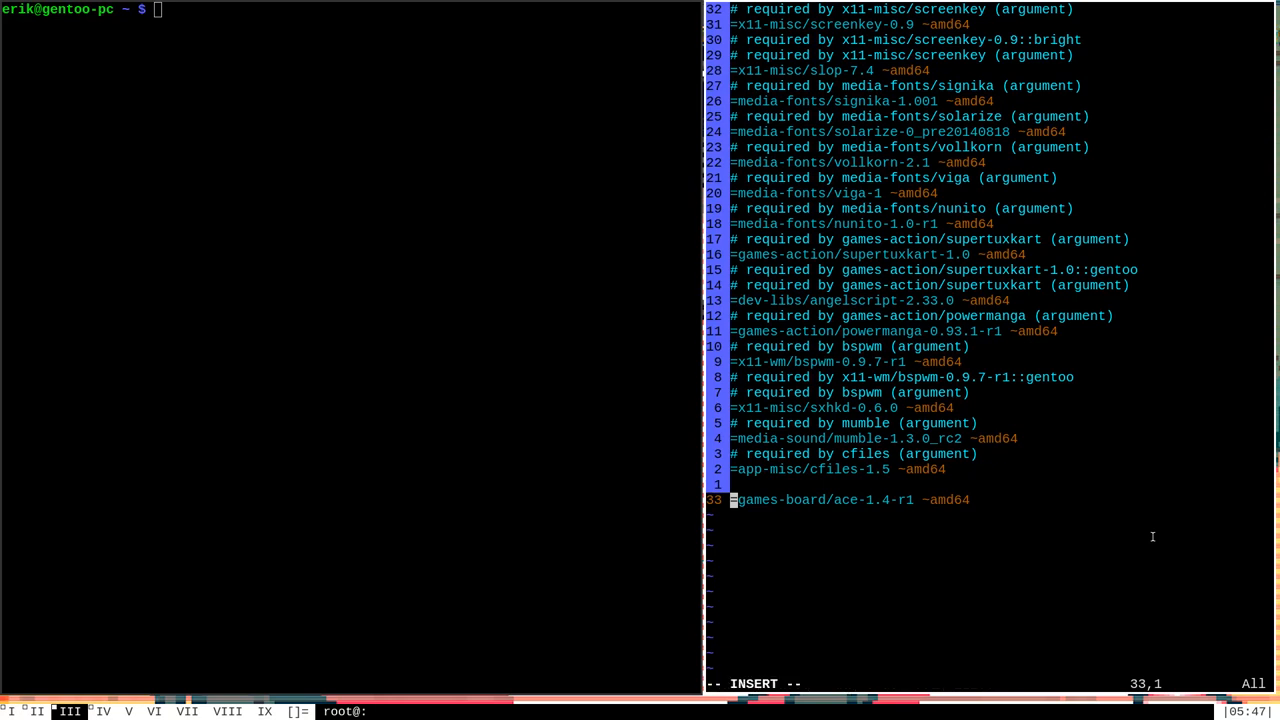
type("#")
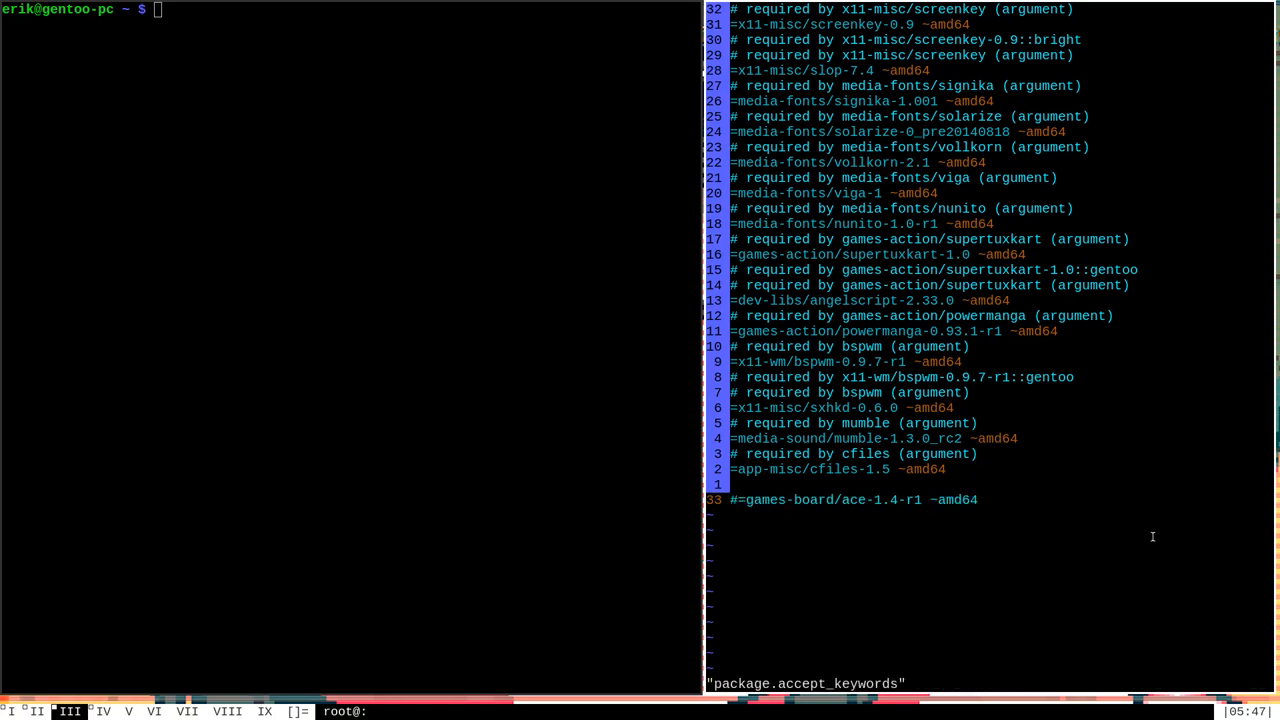
type("sudo emerge games-board/ace")
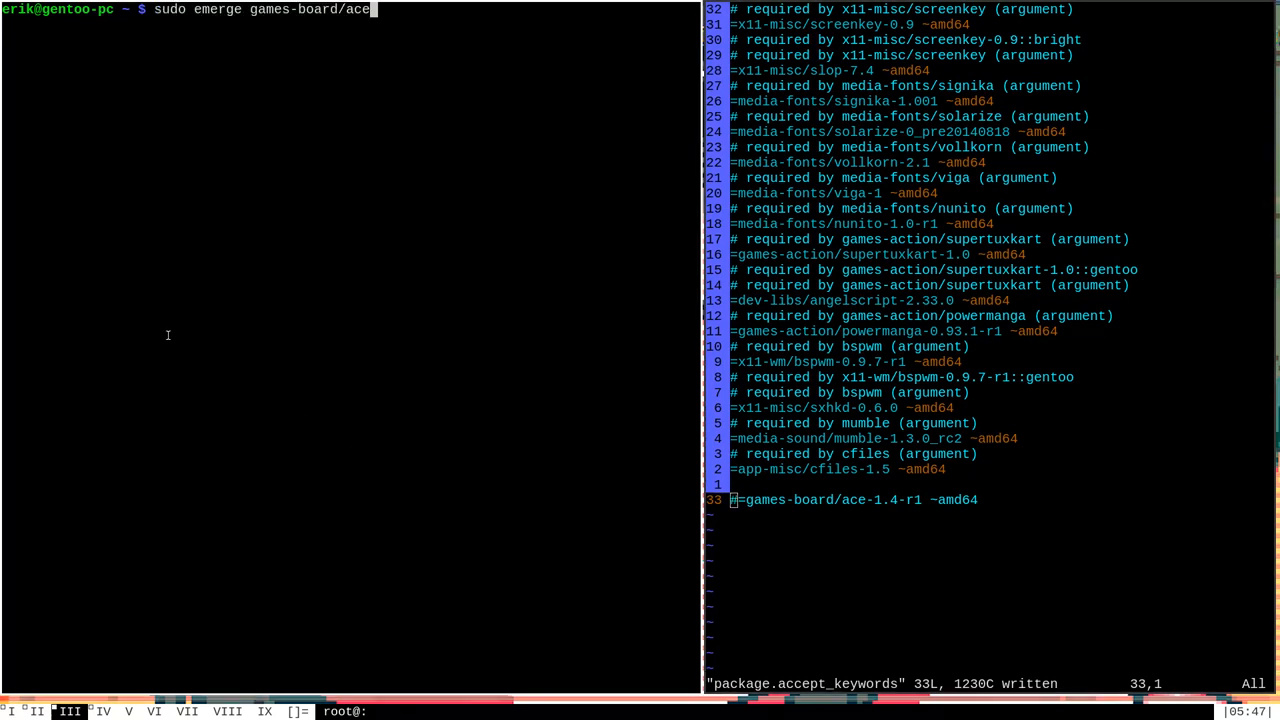
key("Return")
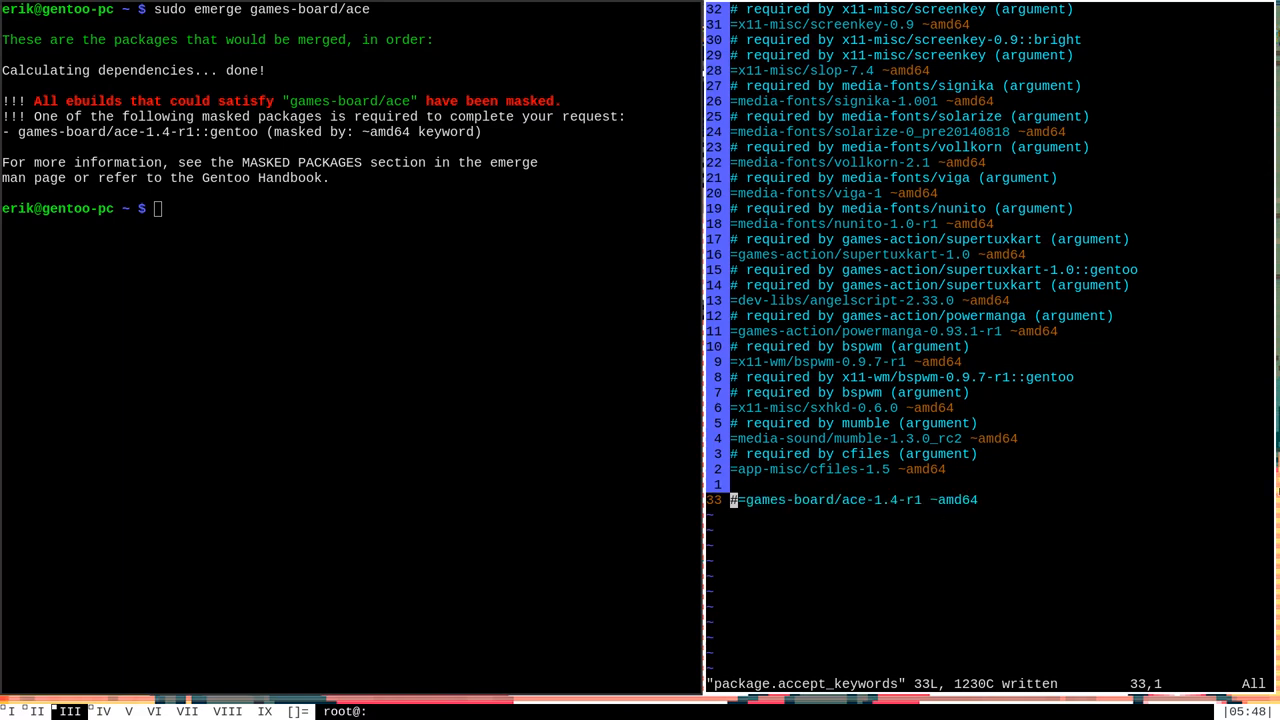
Delete a character from the ace keyword line and rerun emerge, still reporting all ebuilds masked.
key("x")
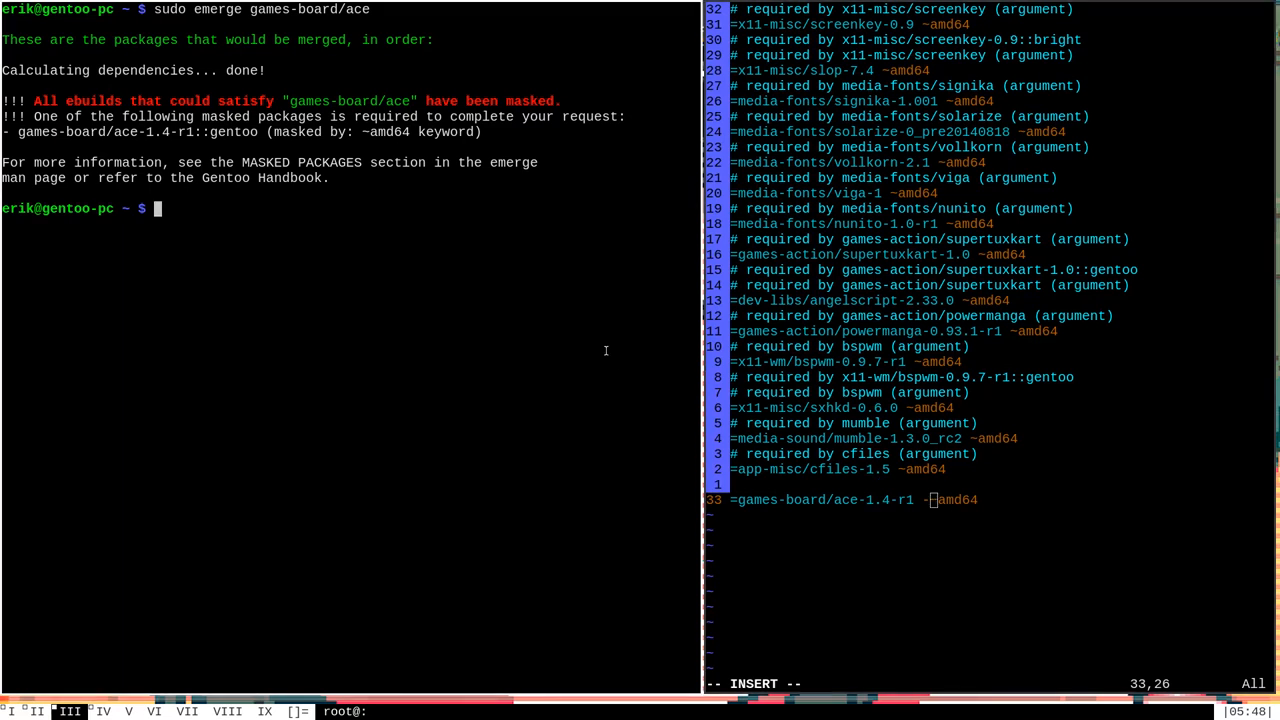
key("Return")
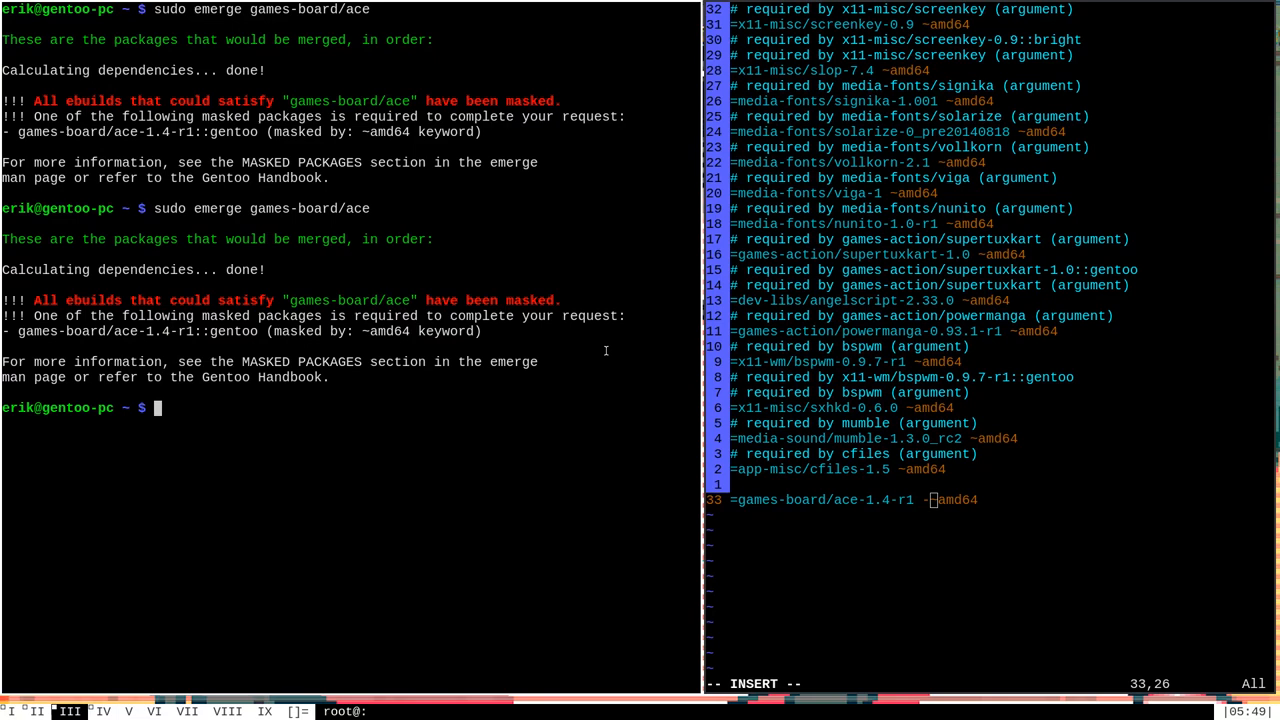
mouse_move(1200, 538)
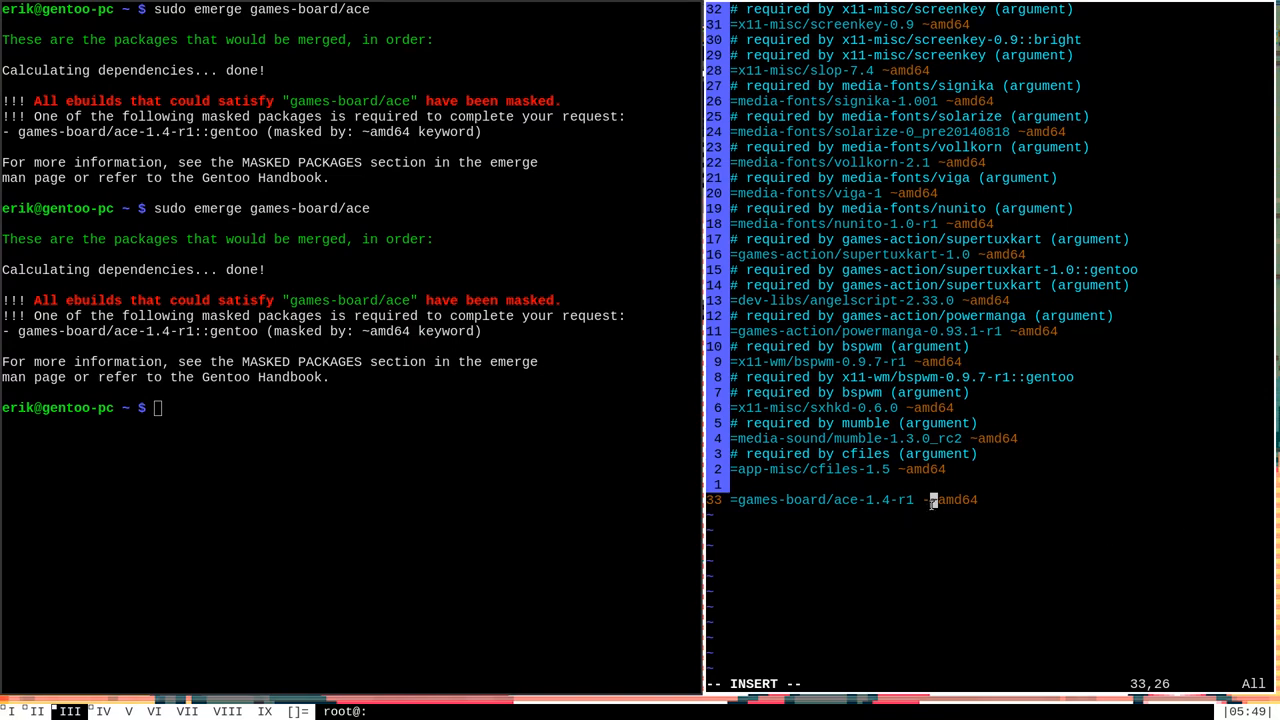
mouse_move(1092, 492)
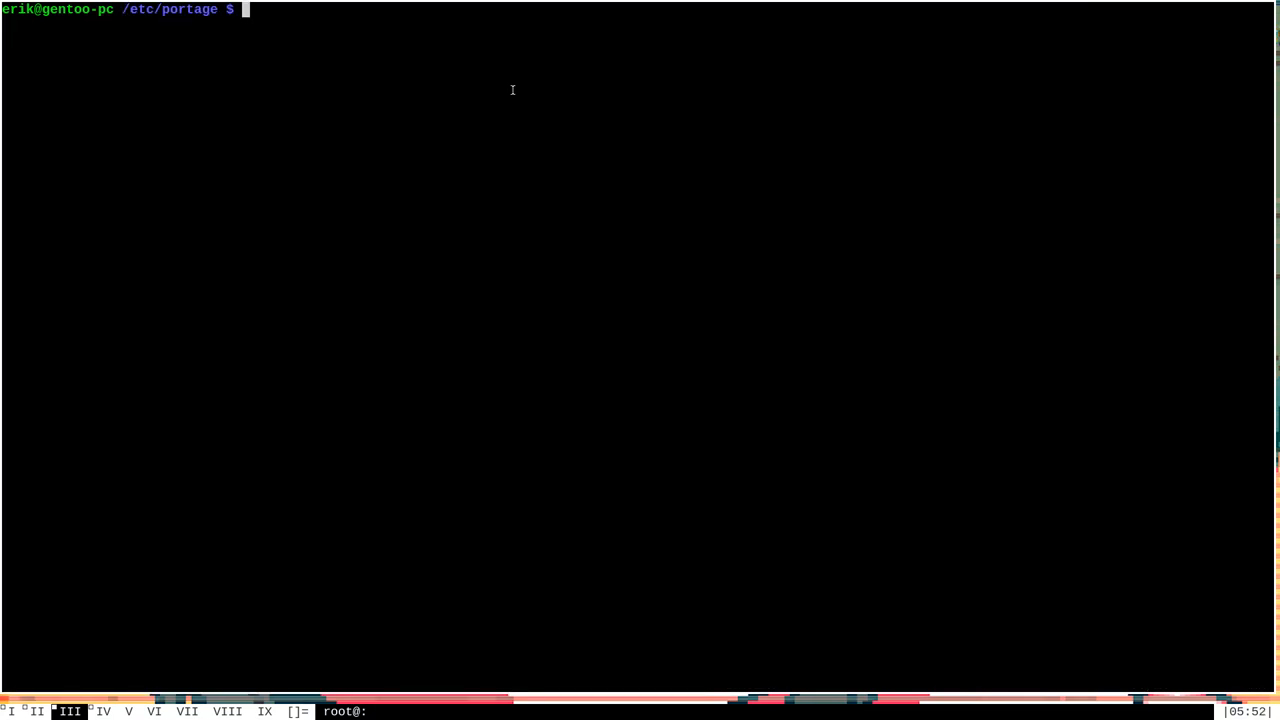
List /etc/portage in long format showing package.accept_keywords, package.keywords and package.mask.
type("ls -l")
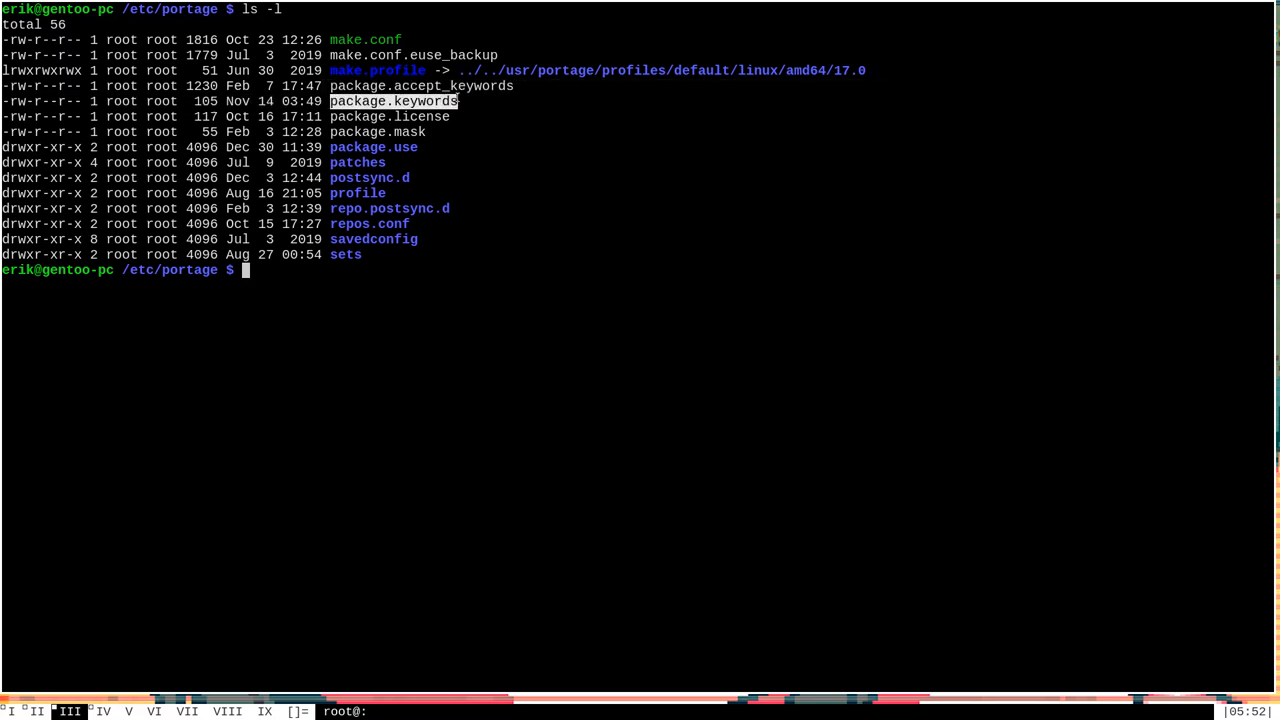
mouse_move(512, 132)
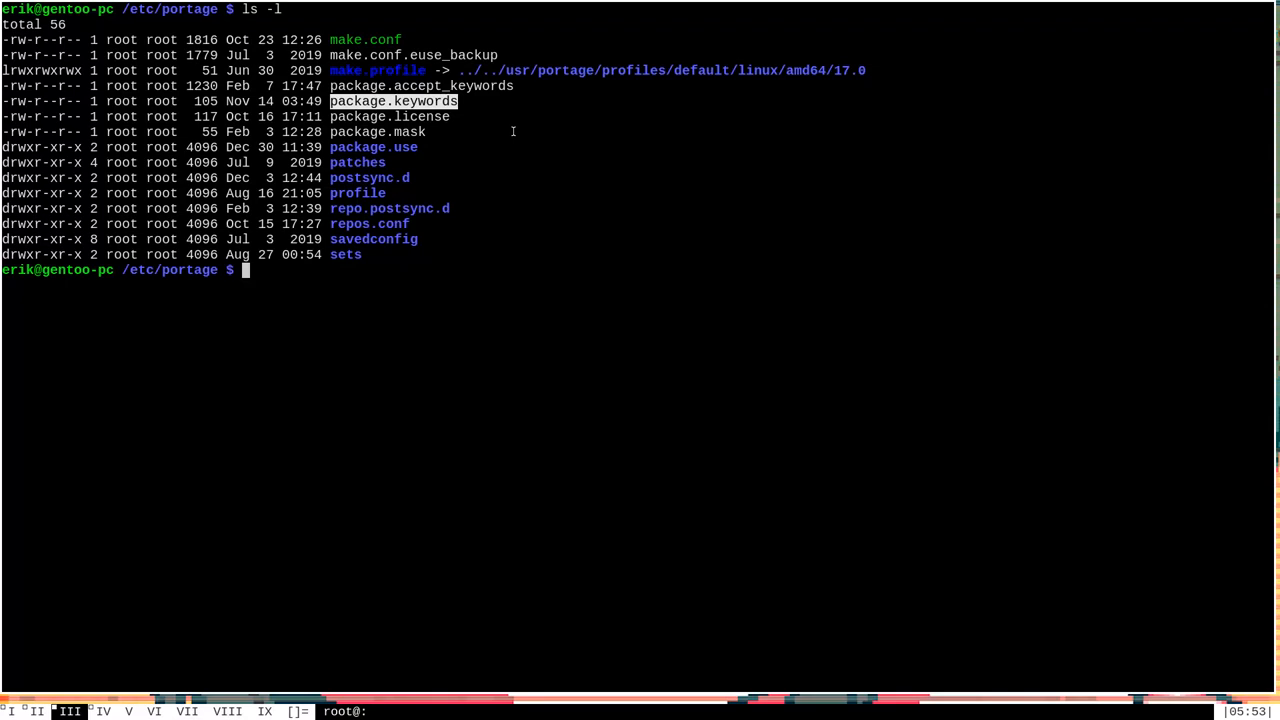
mouse_move(524, 122)
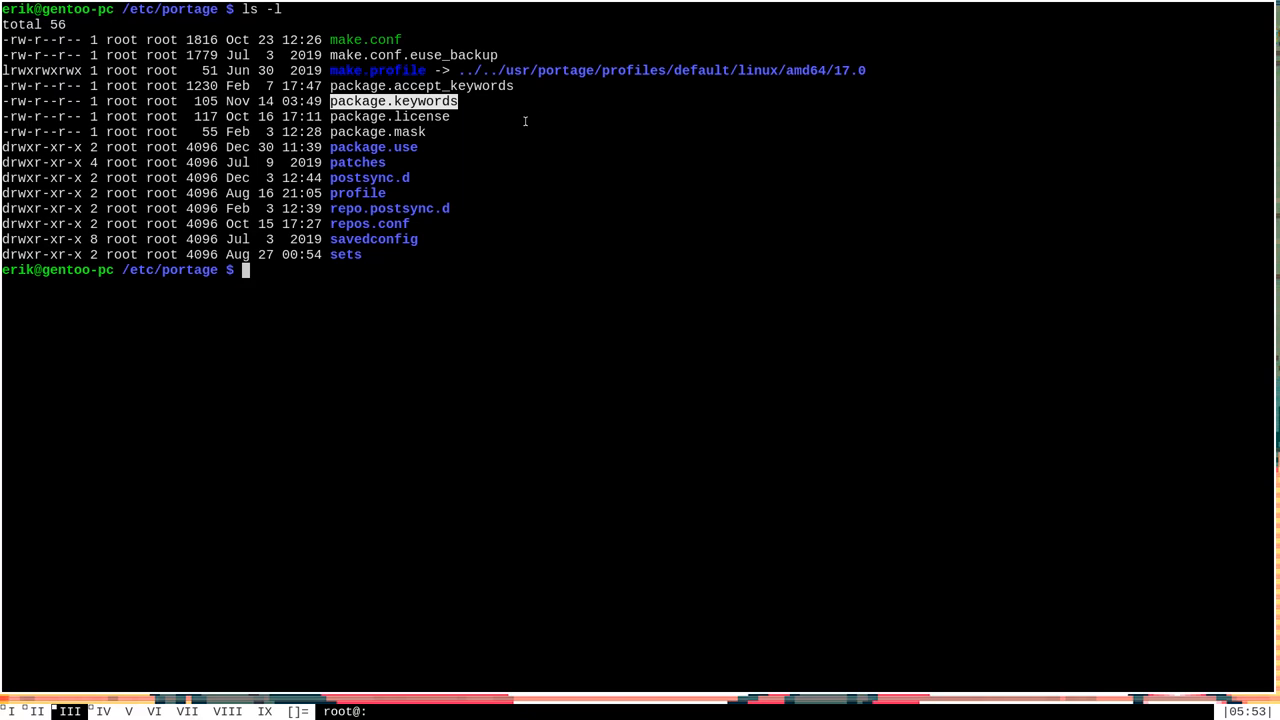
View package.keywords in Vim with its eudev, libudev and lmms entries, then quit back to the shell.
type("vim pack")
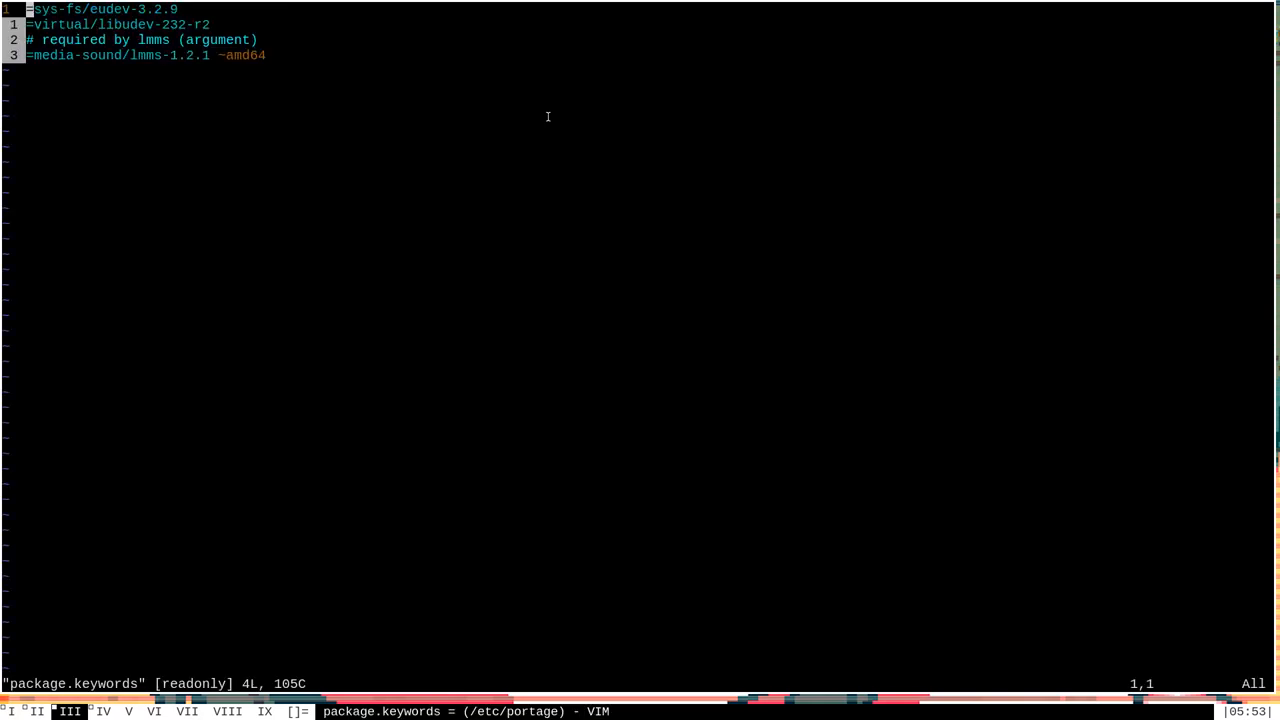
mouse_move(720, 68)
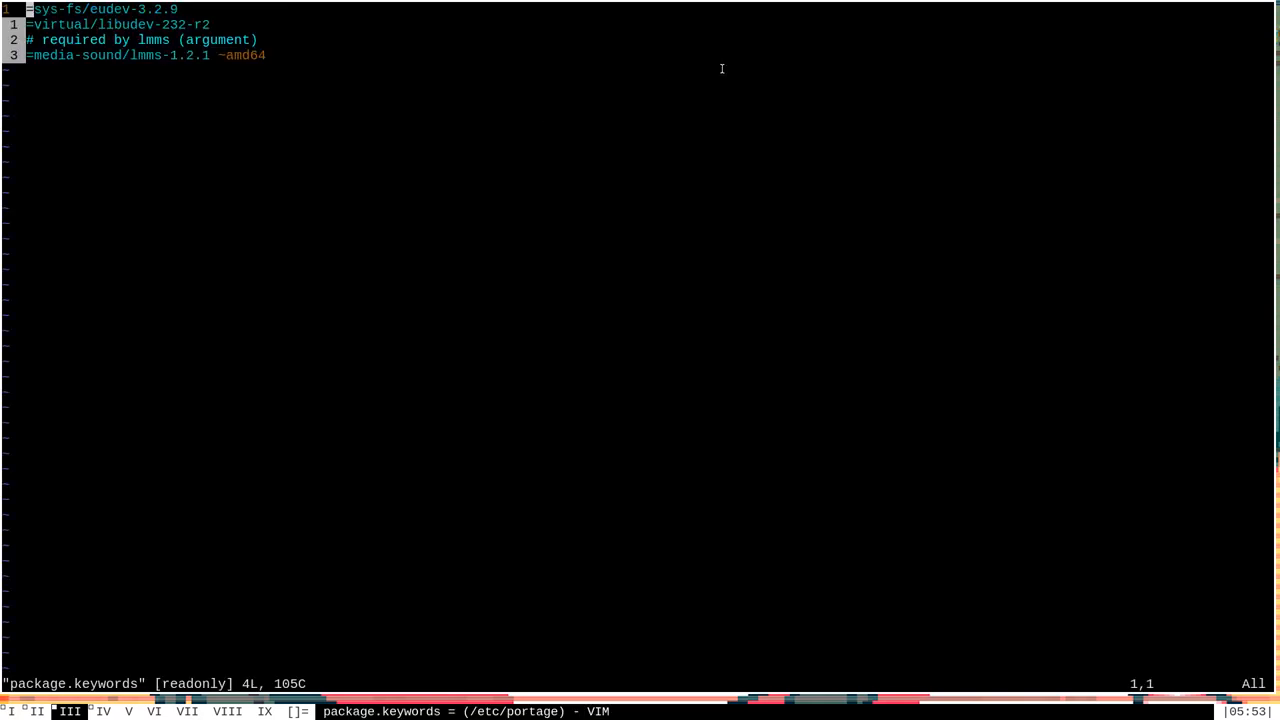
mouse_move(670, 60)
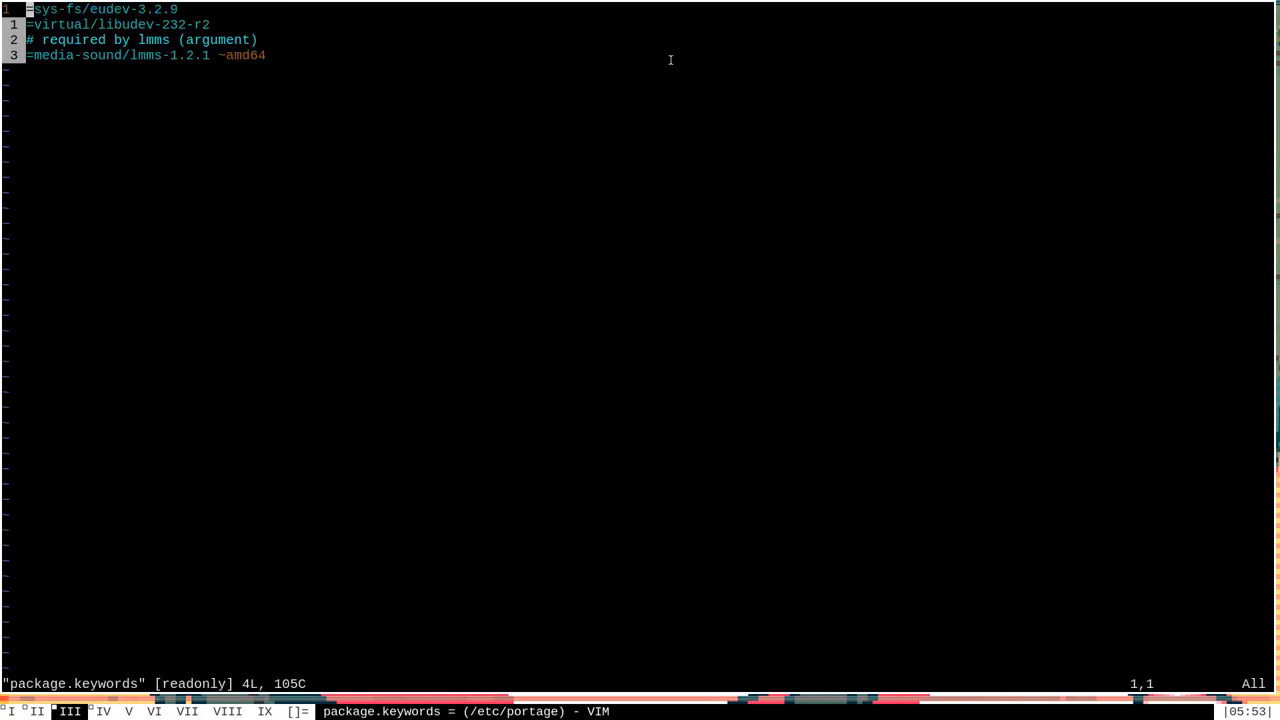
mouse_move(328, 80)
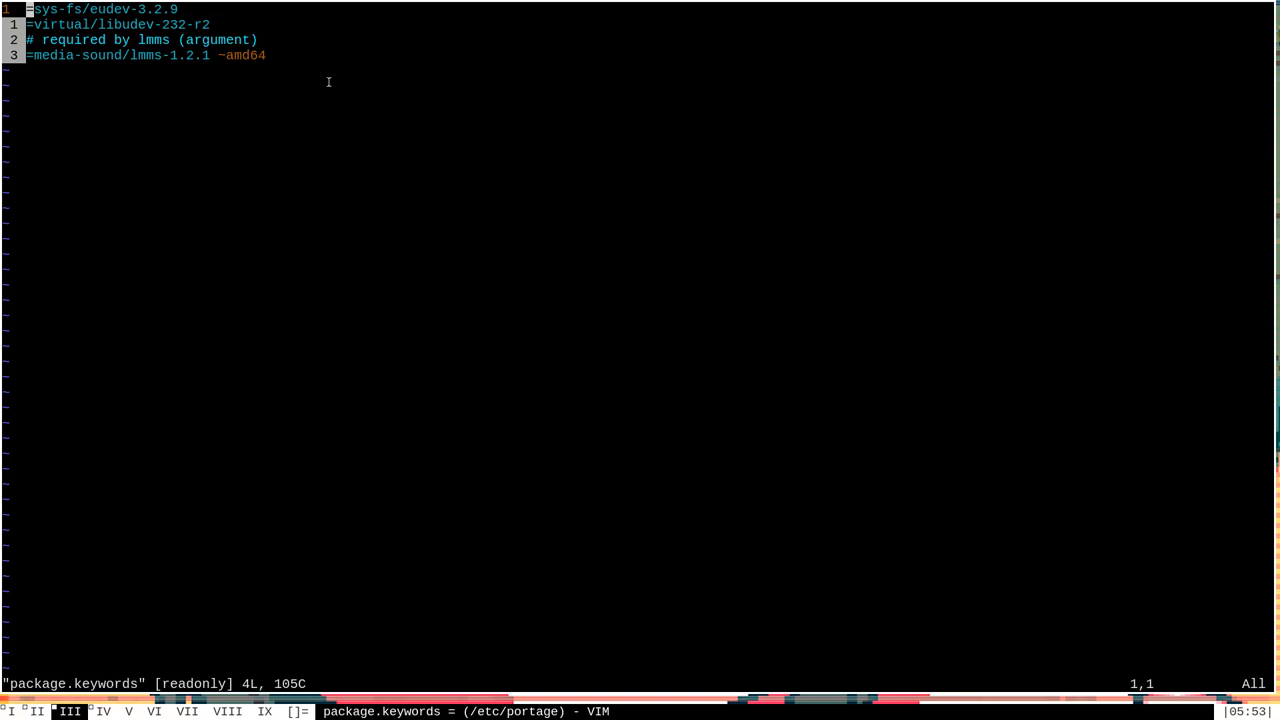
mouse_move(204, 36)
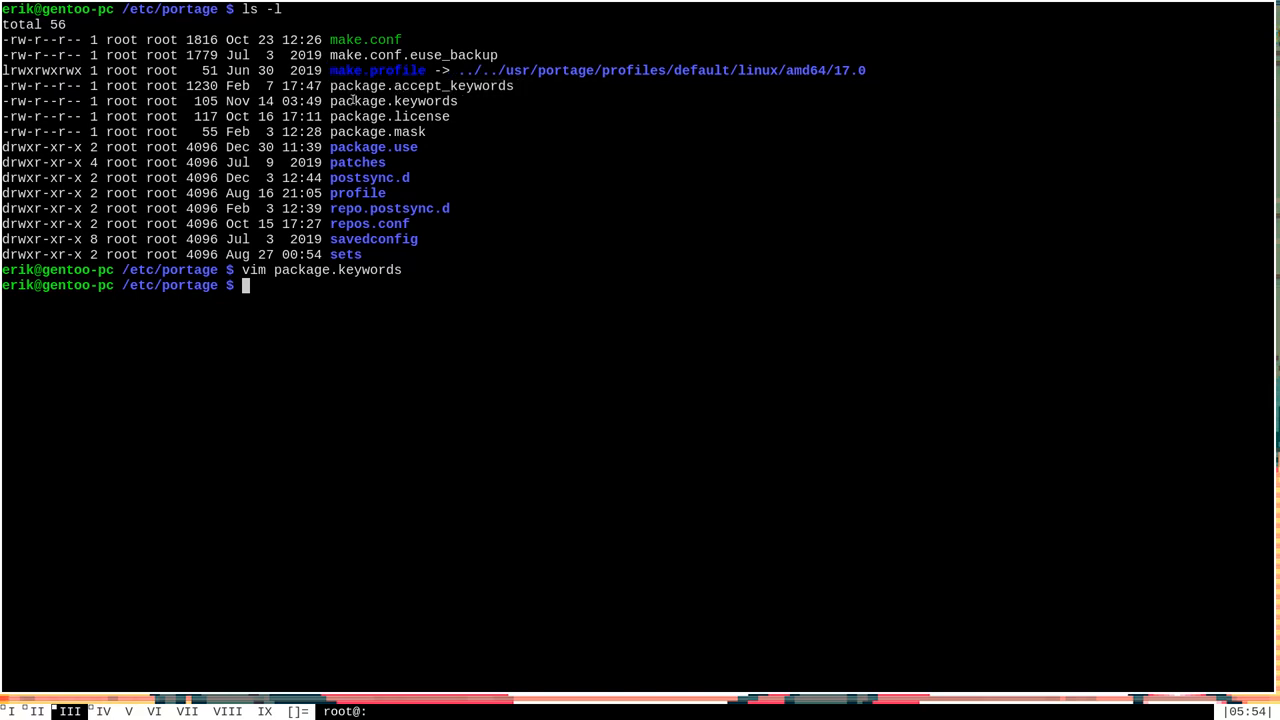
double_click(392, 100)
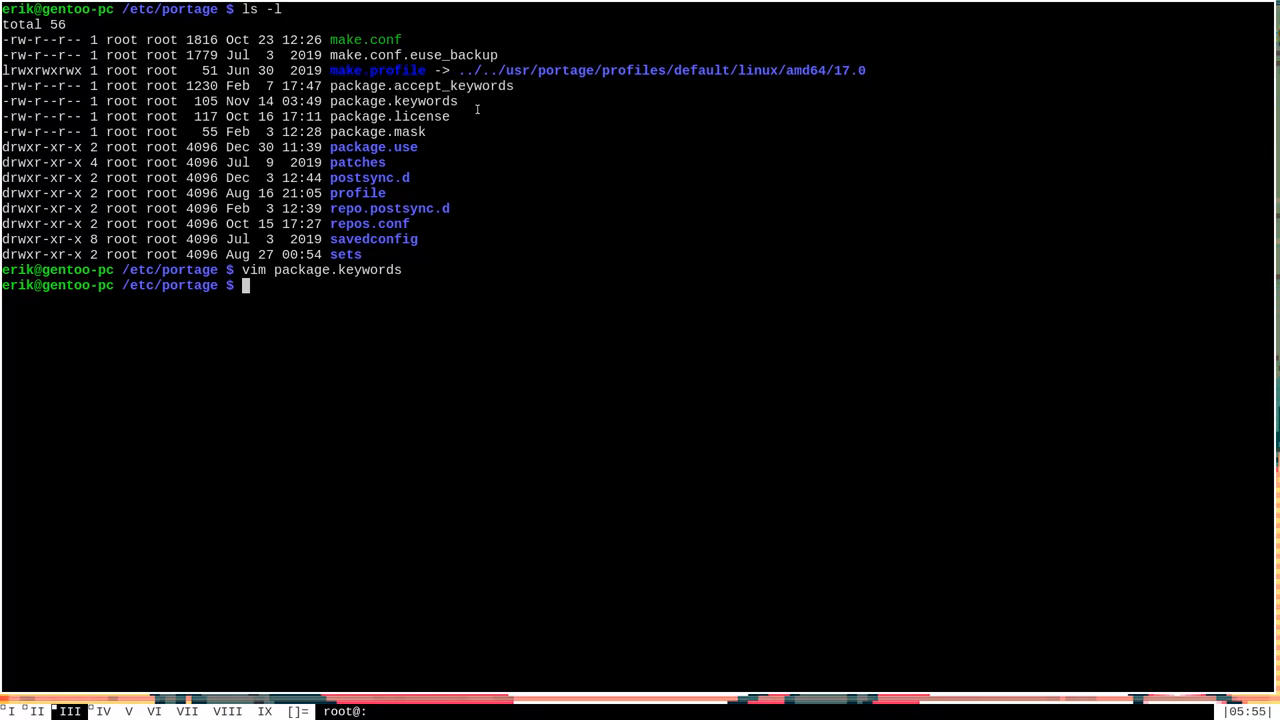
mouse_move(460, 100)
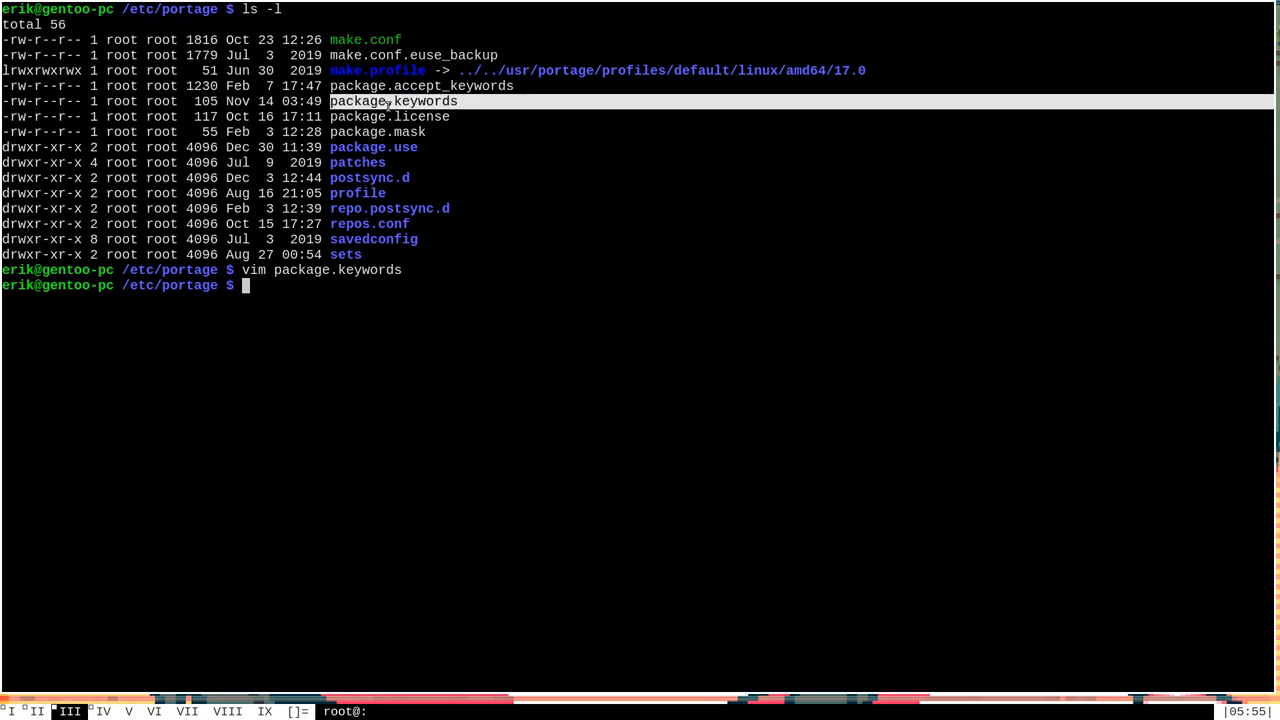
mouse_move(584, 128)
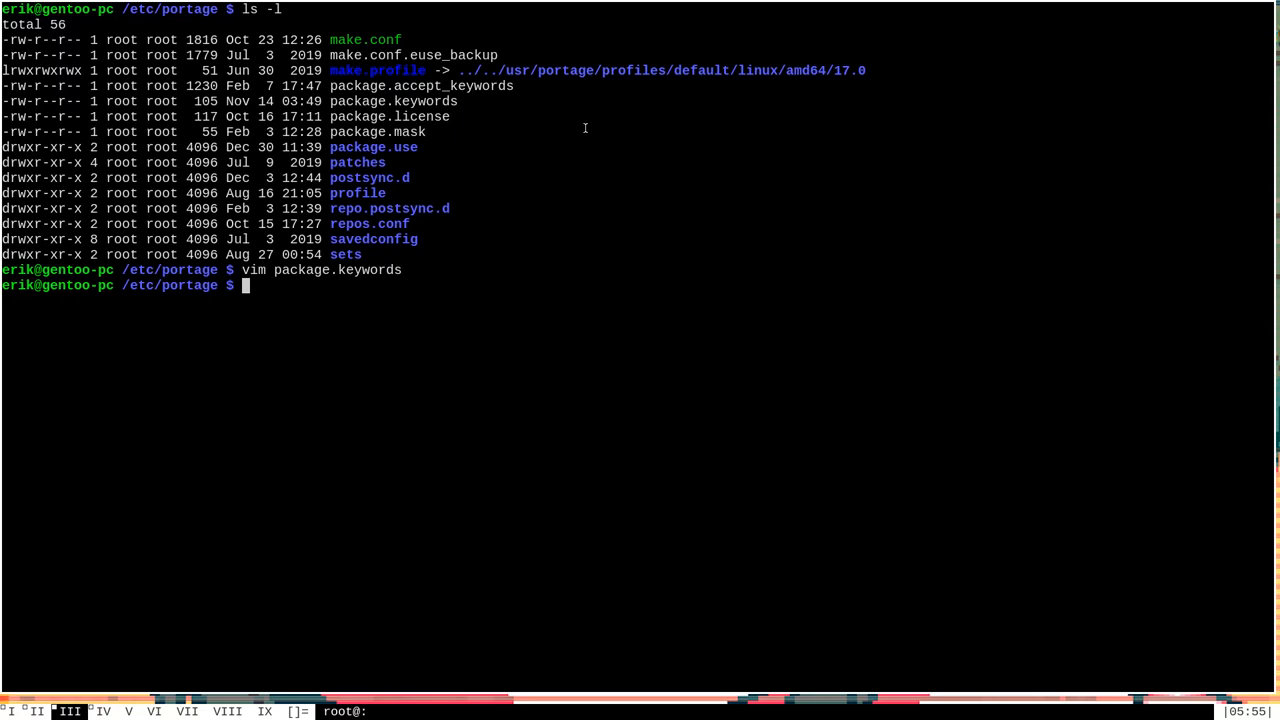
mouse_move(356, 148)
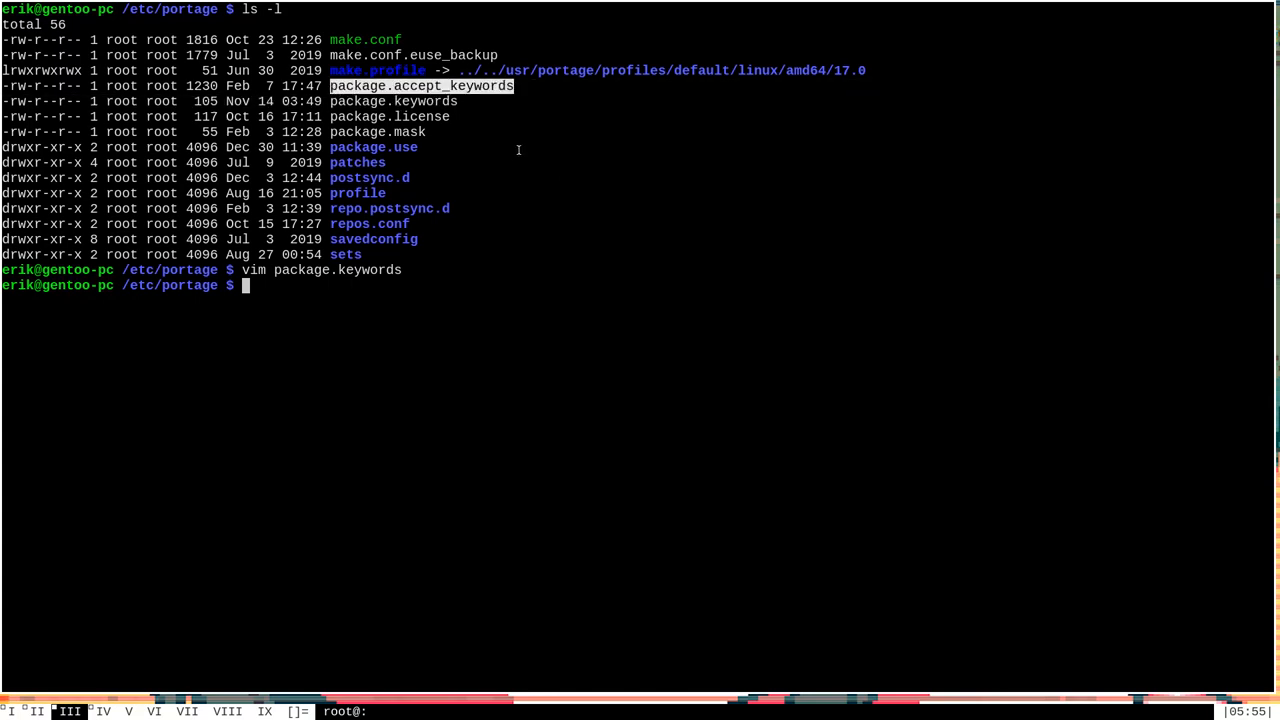
mouse_move(458, 104)
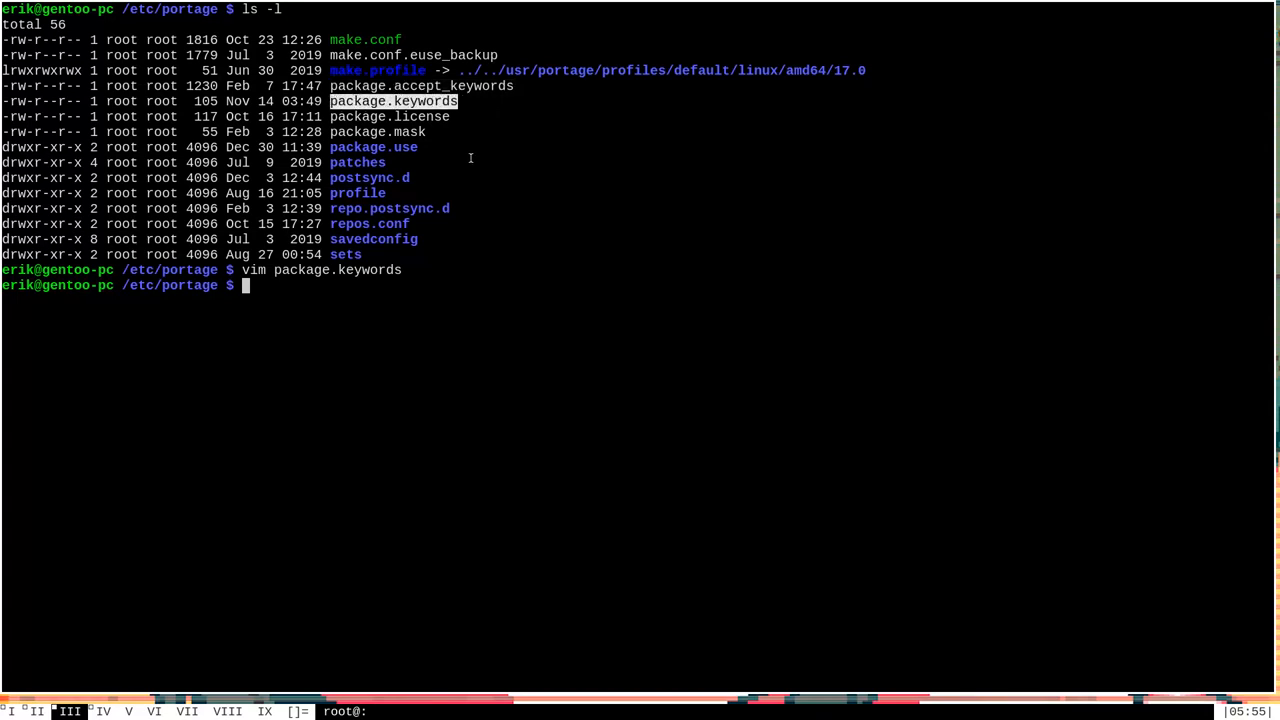
mouse_move(560, 152)
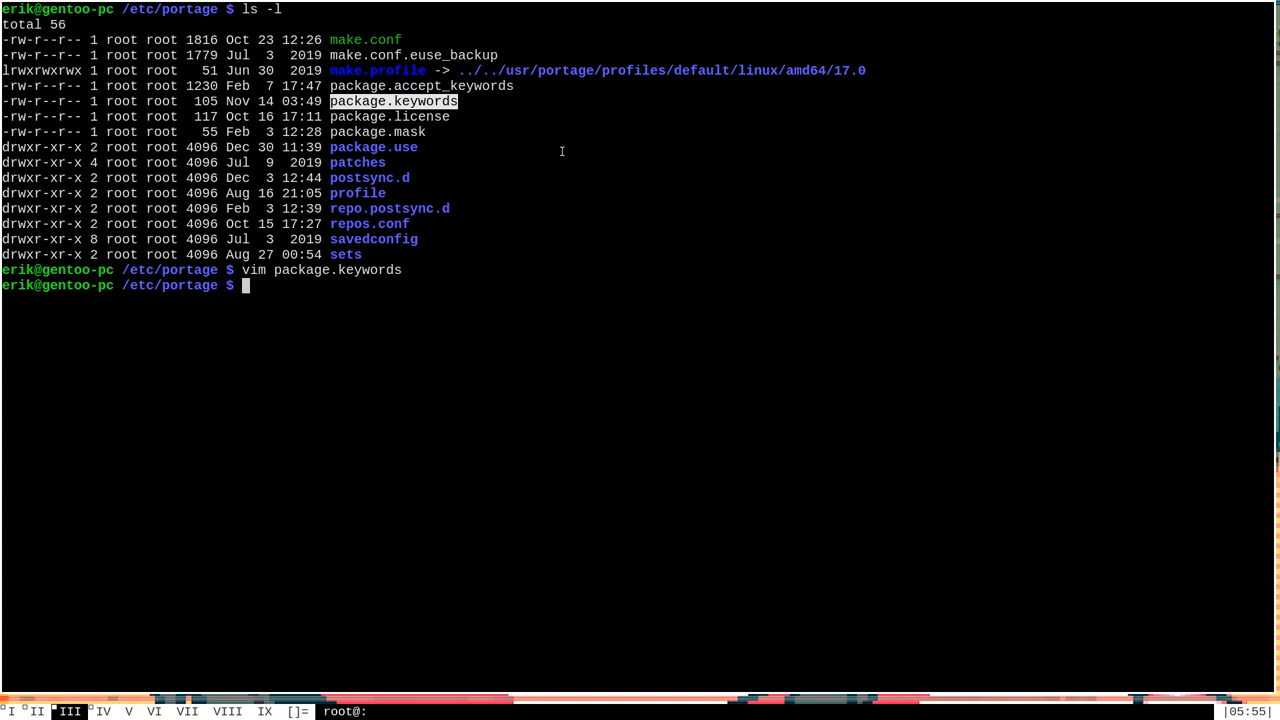
mouse_move(504, 92)
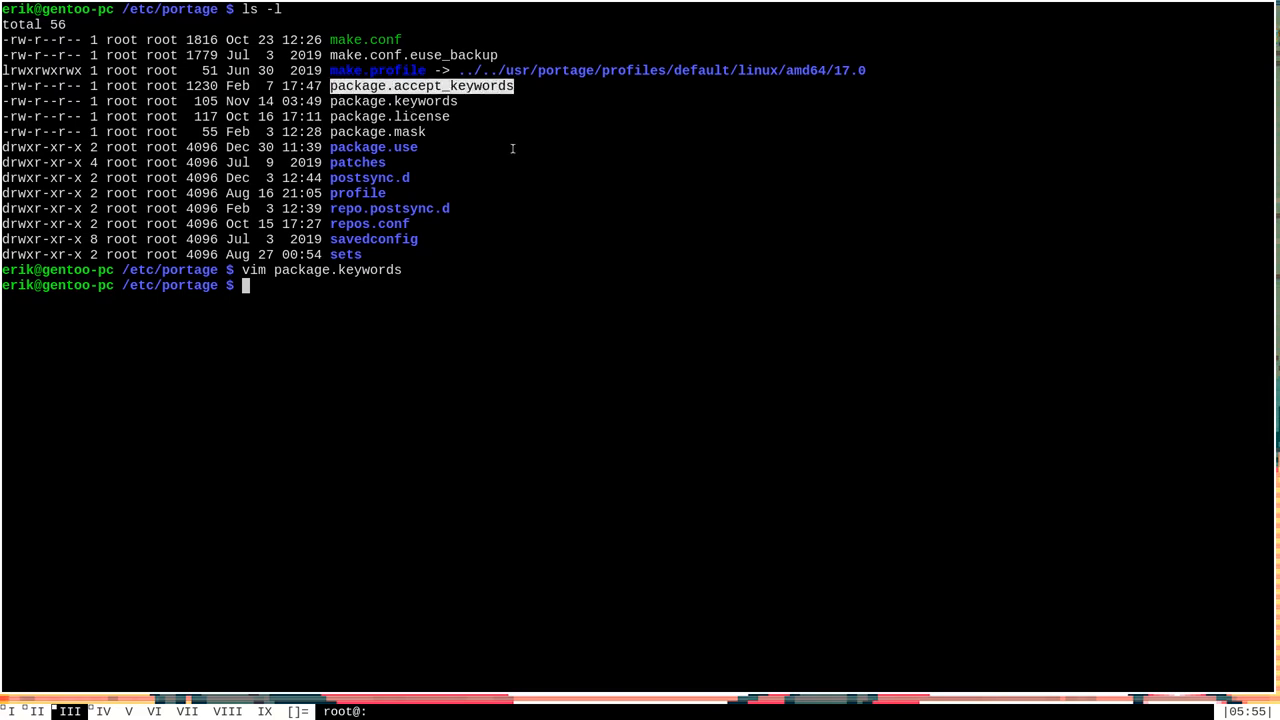
mouse_move(488, 152)
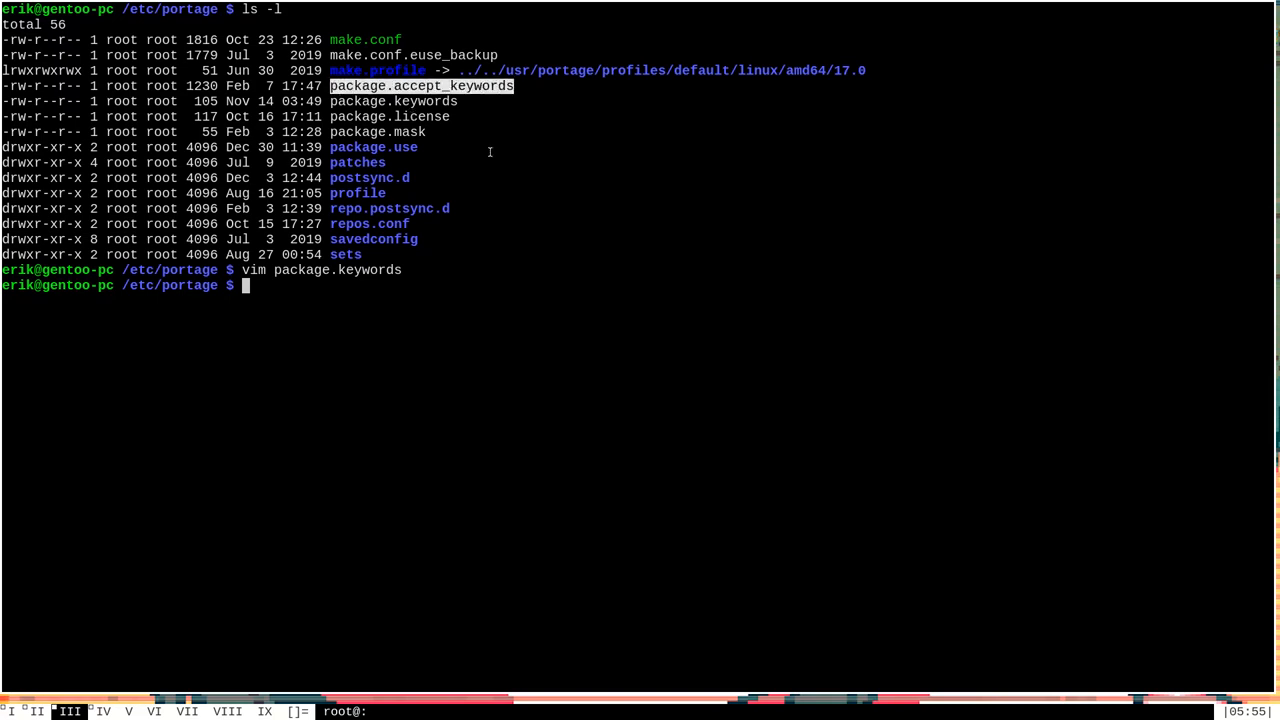